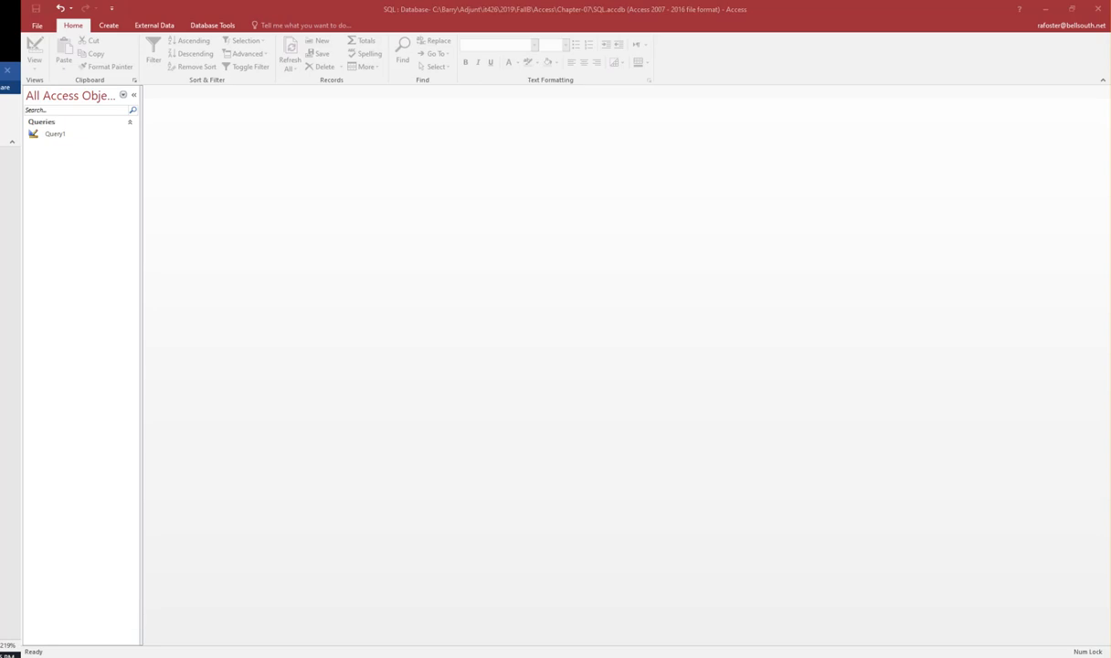
{"action": "mouse_move", "coordinate": [50, 209]}
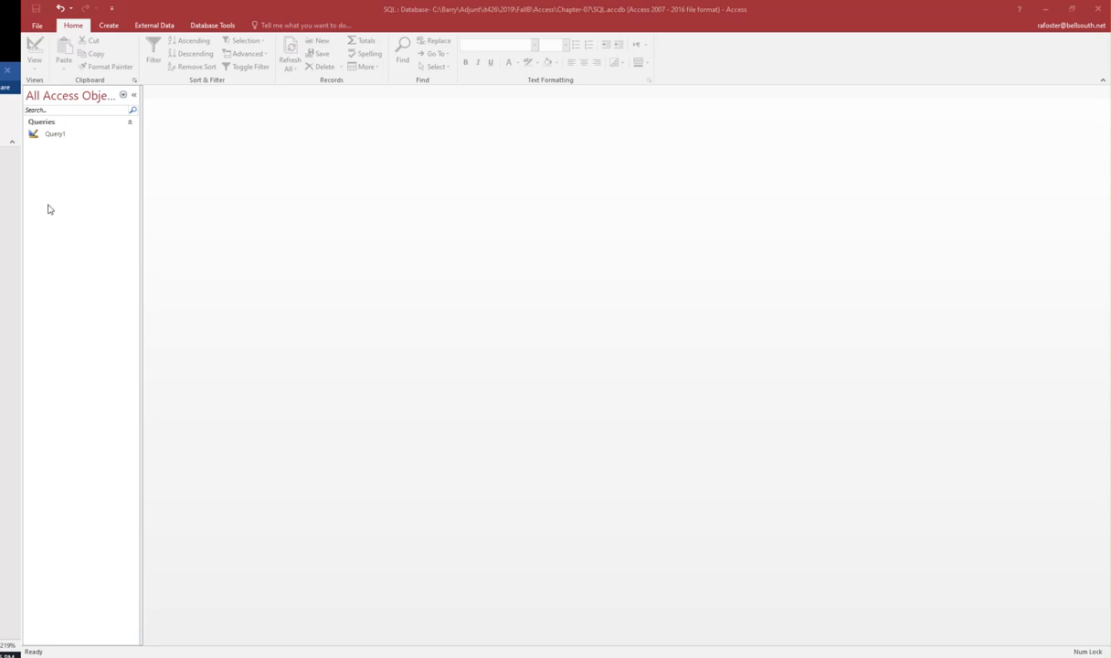
{"action": "mouse_move", "coordinate": [108, 25]}
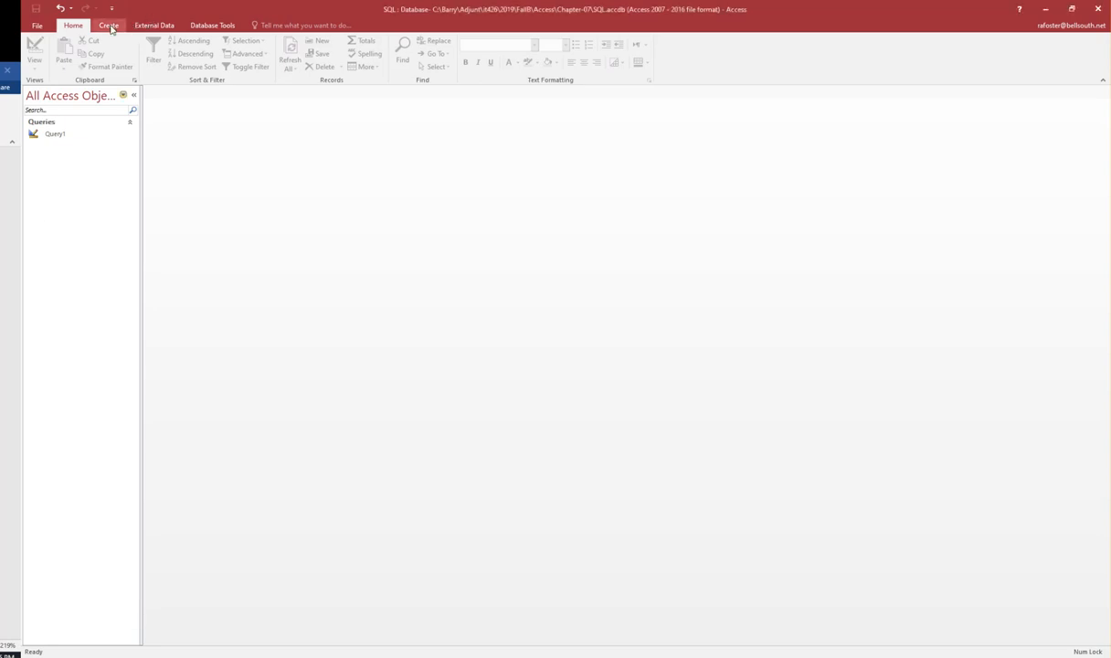
Show the Create ribbon commands for making new database objects.
{"action": "left_click", "coordinate": [108, 25]}
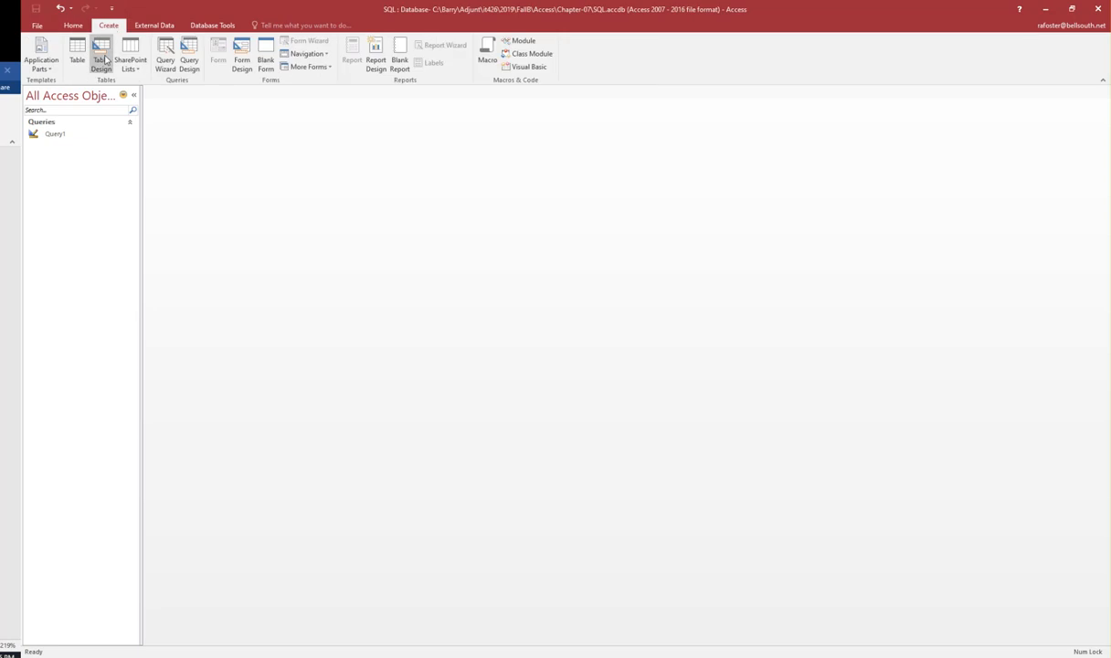
{"action": "mouse_move", "coordinate": [109, 24]}
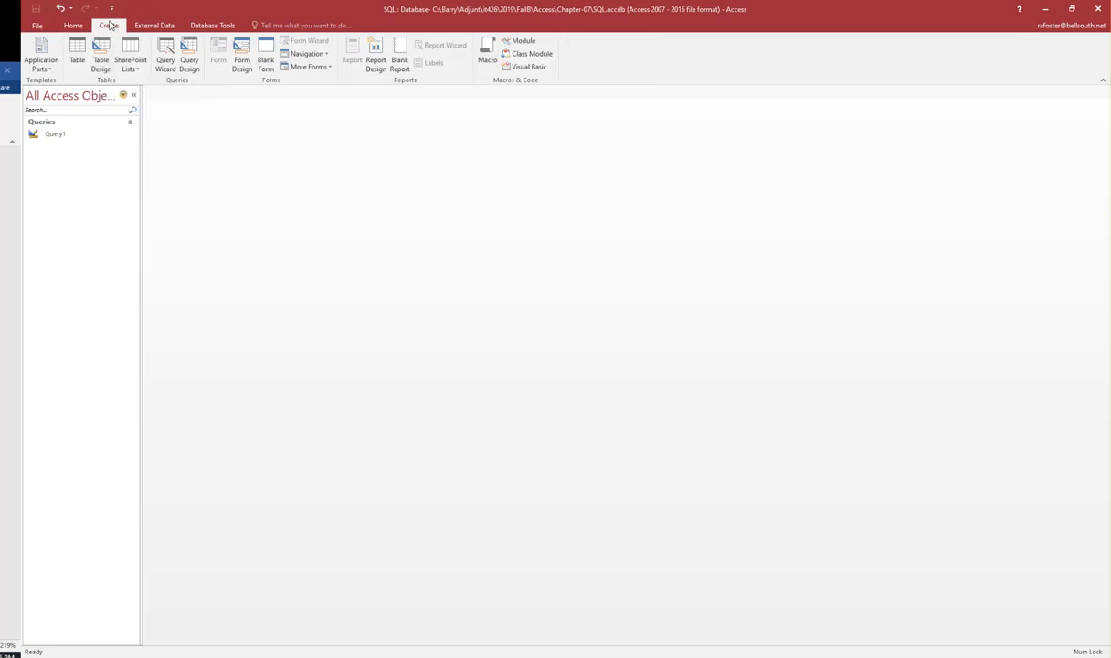
{"action": "mouse_move", "coordinate": [192, 175]}
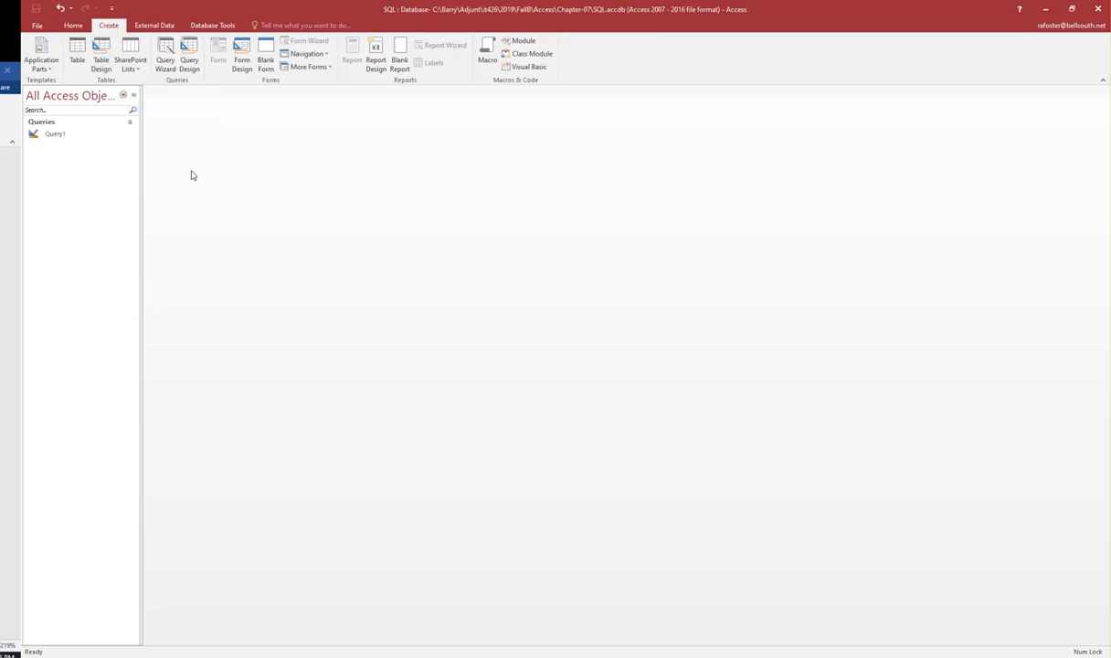
{"action": "mouse_move", "coordinate": [213, 133]}
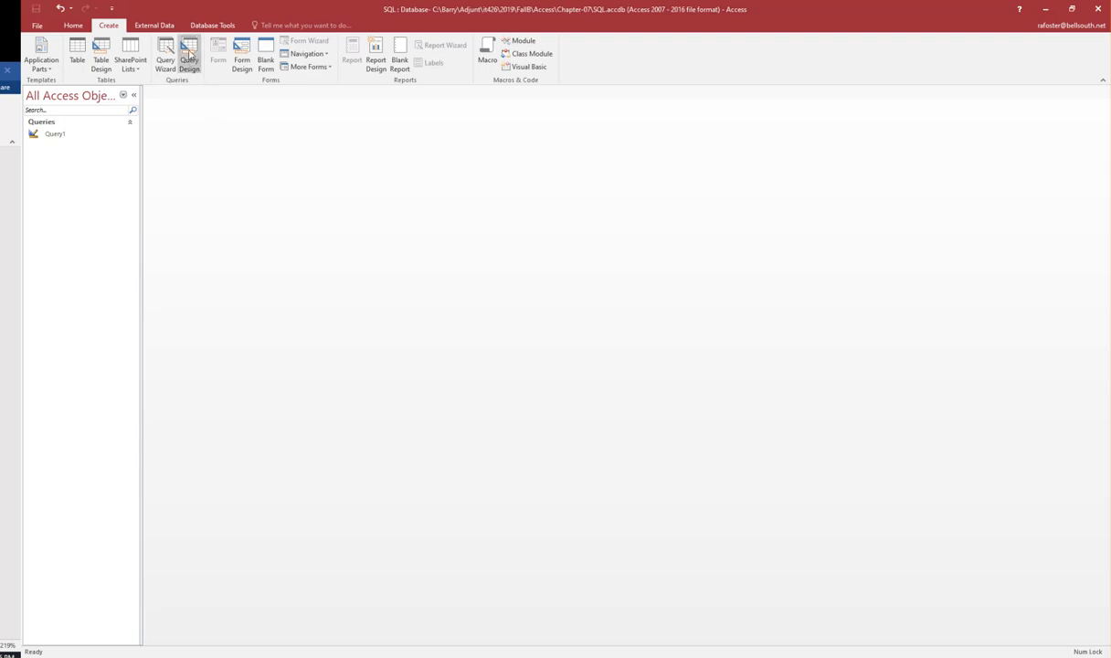
Start a new Query Design and dismiss Show Table without adding tables.
{"action": "left_click", "coordinate": [190, 59]}
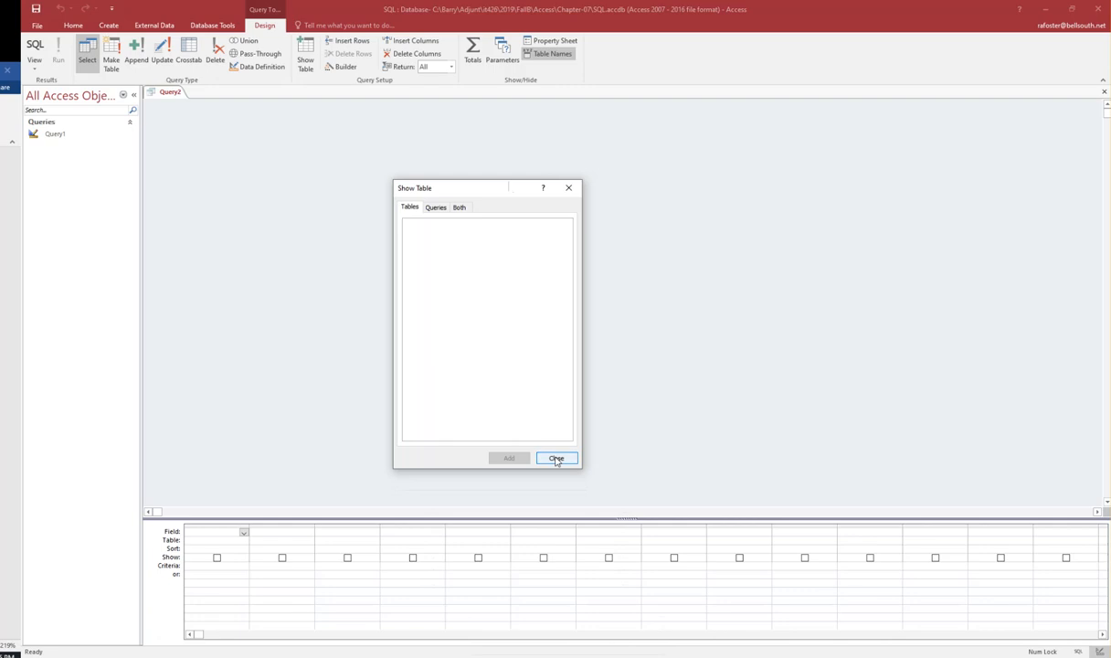
{"action": "left_click", "coordinate": [556, 458]}
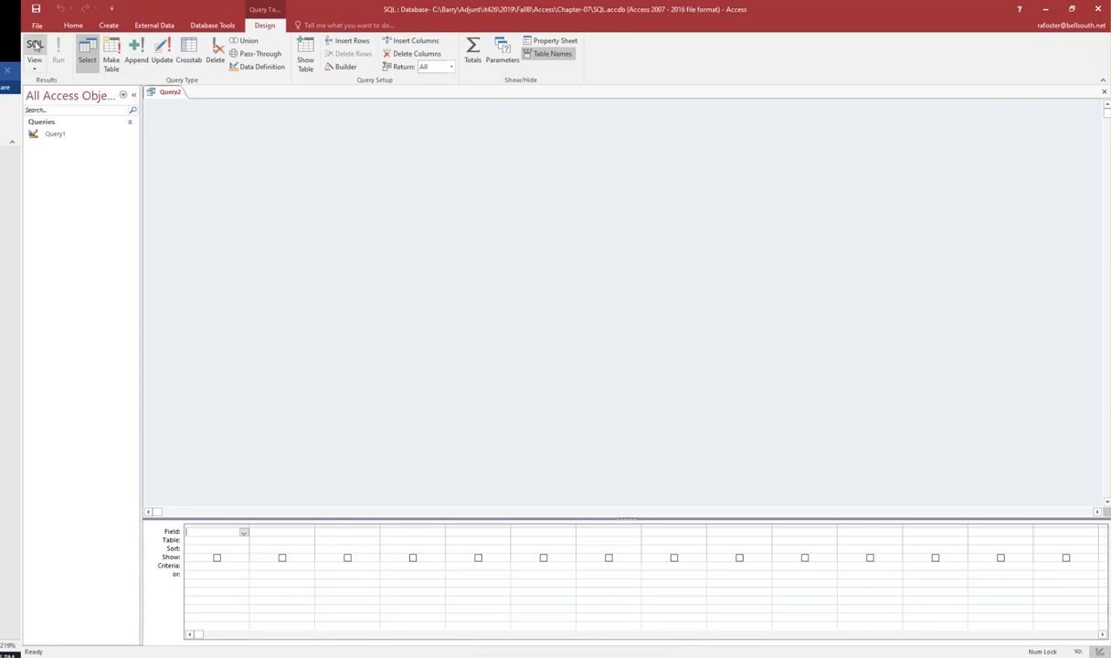
In SQL view, write CREATE TABLE Persons with its seven column definitions.
{"action": "left_click", "coordinate": [33, 50]}
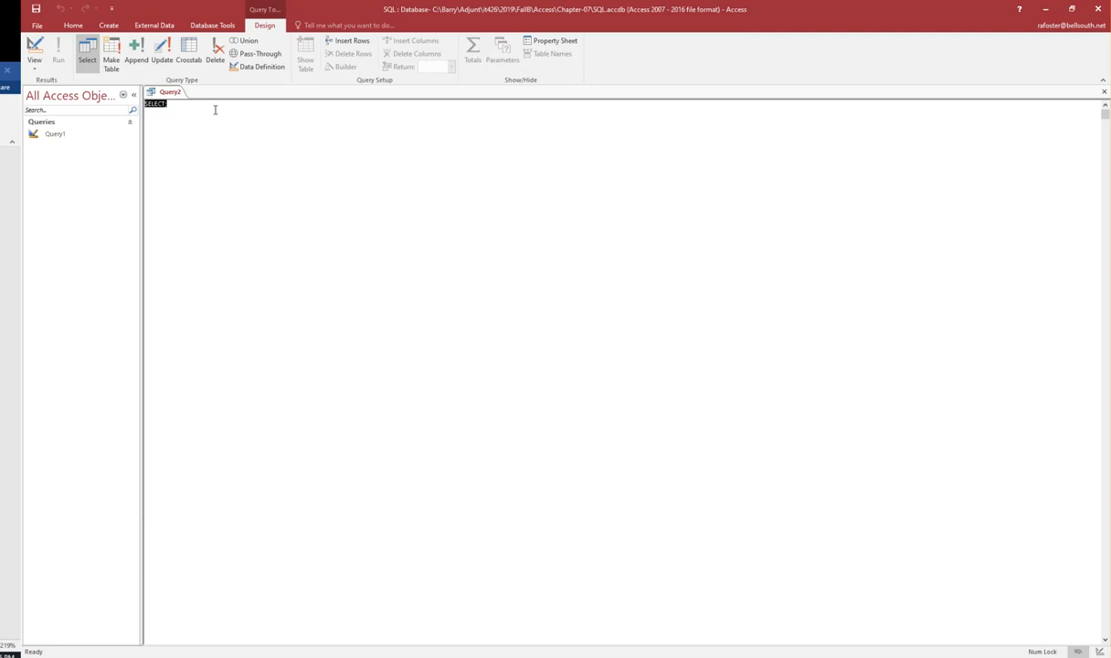
{"action": "type", "text": "CREATE TABLE Persons ("}
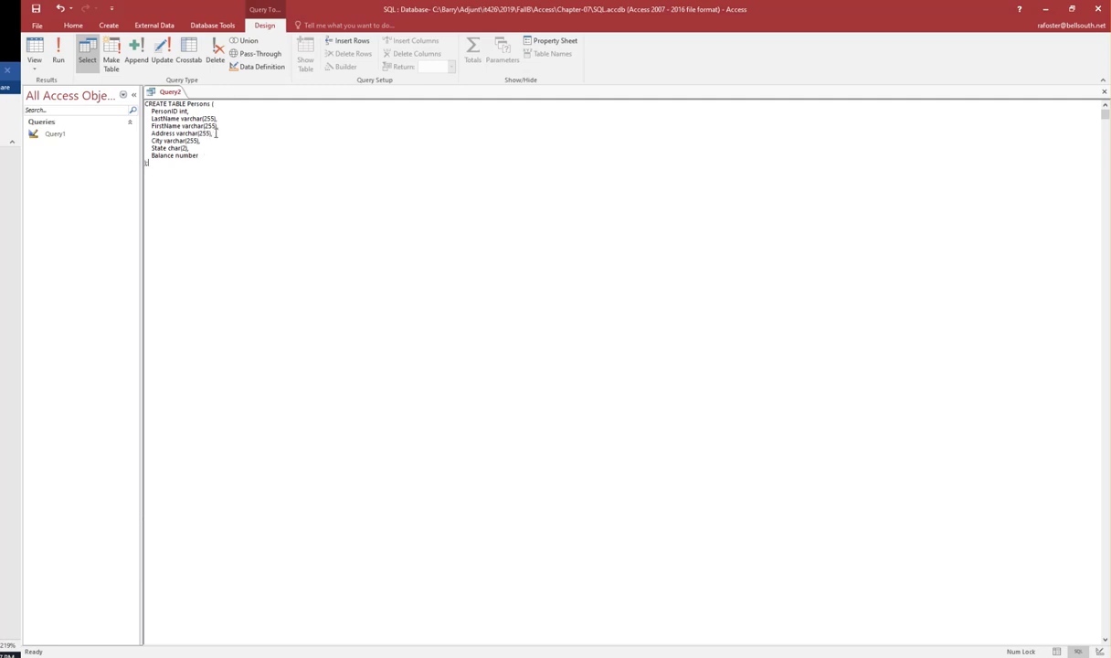
{"action": "mouse_move", "coordinate": [231, 122]}
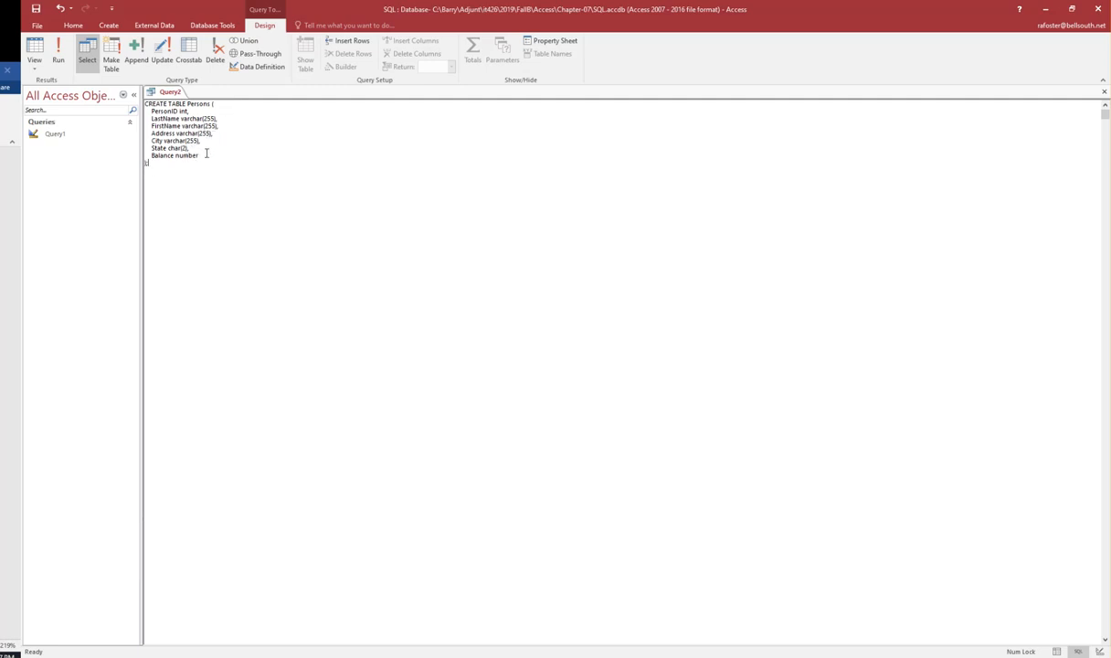
{"action": "mouse_move", "coordinate": [214, 201]}
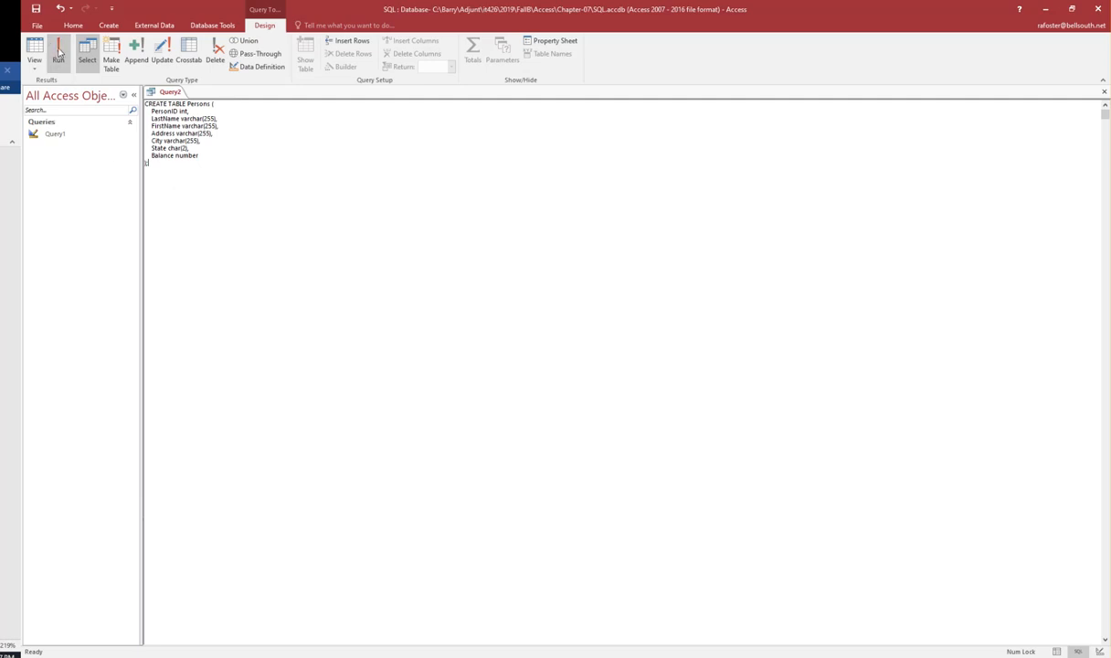
Run the CREATE TABLE query so the Persons table is added.
{"action": "left_click", "coordinate": [58, 50]}
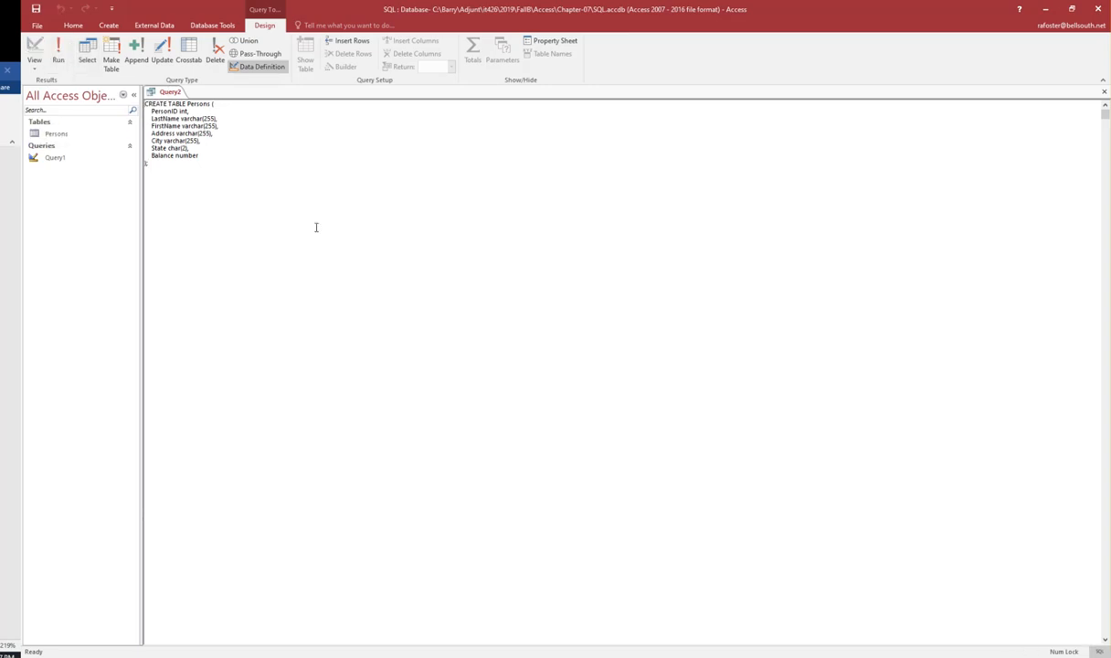
{"action": "mouse_move", "coordinate": [185, 183]}
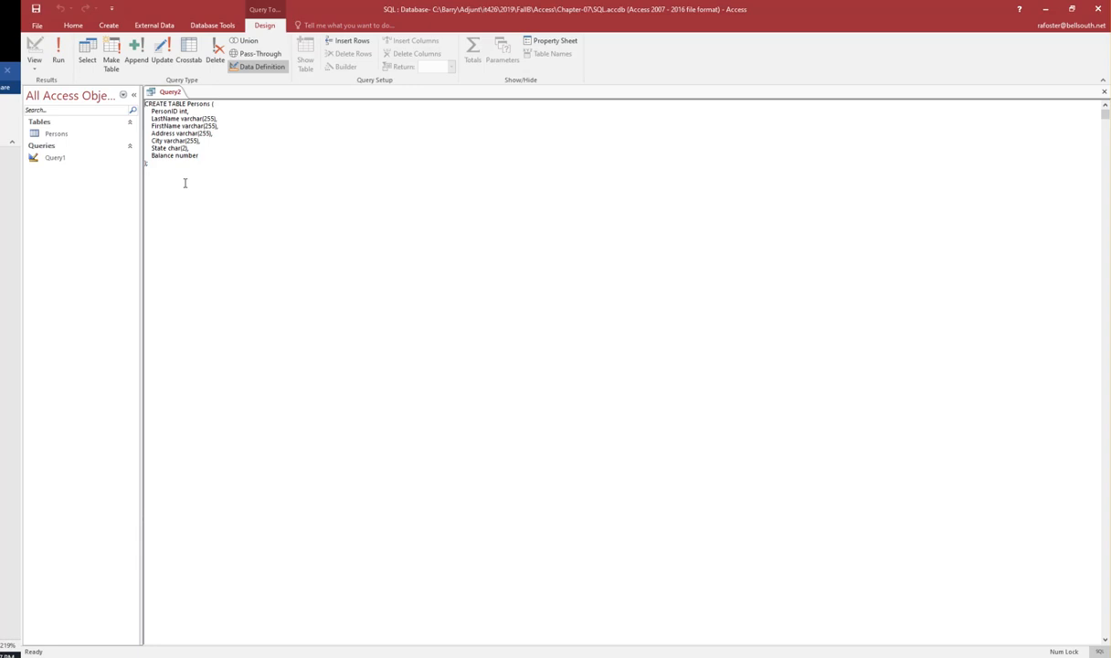
{"action": "mouse_move", "coordinate": [187, 188]}
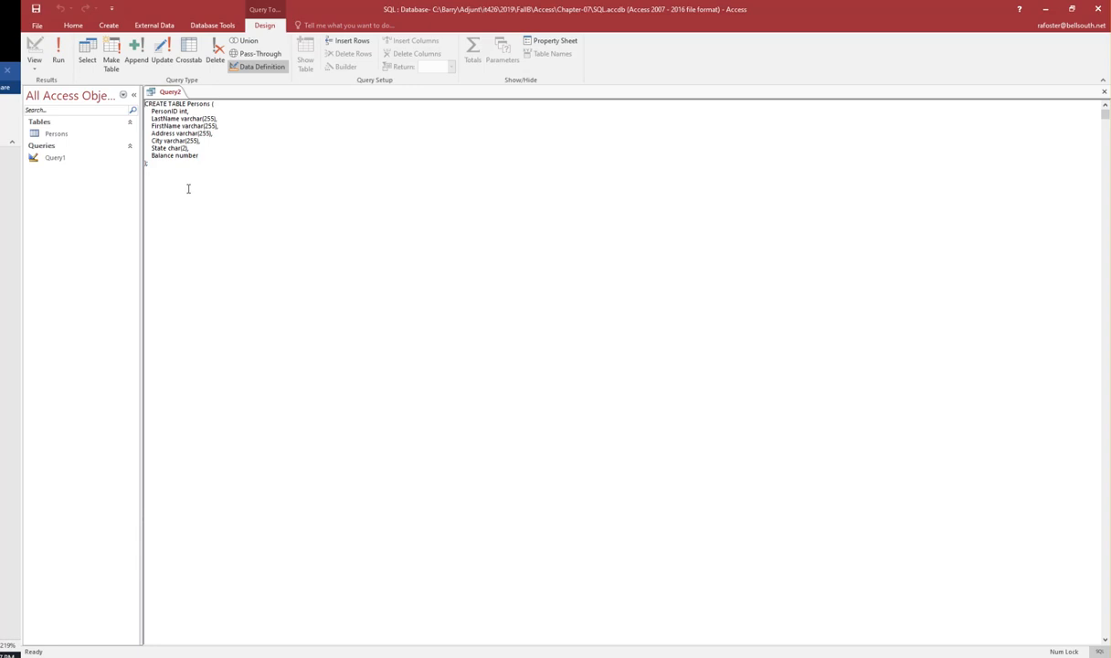
{"action": "mouse_move", "coordinate": [112, 213]}
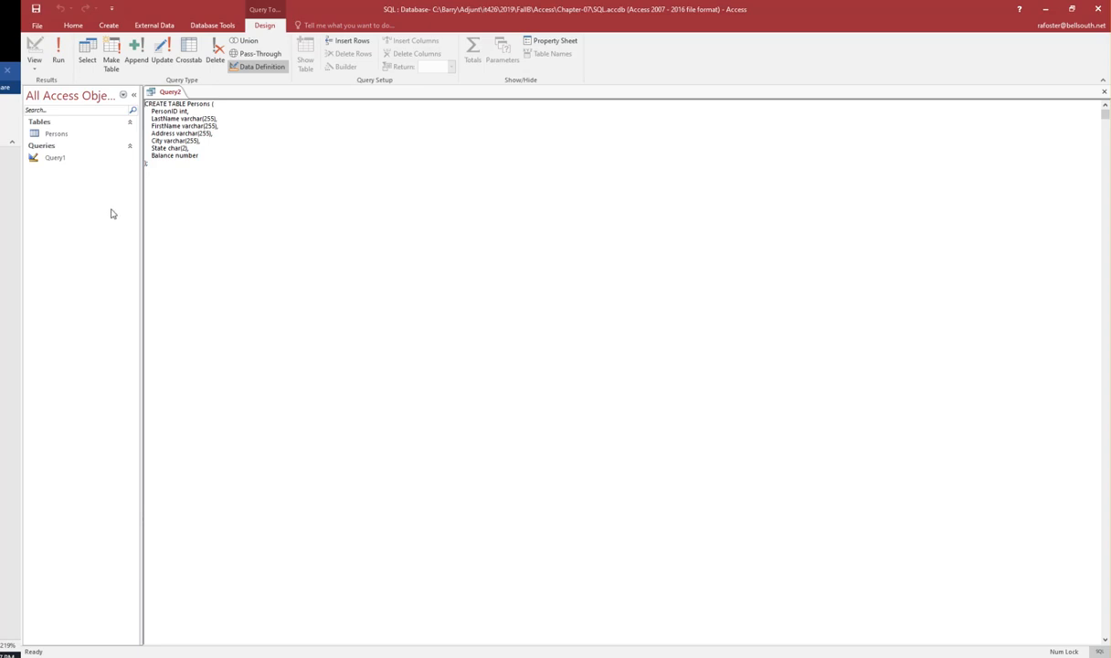
Open the Persons table and switch it to Design View.
{"action": "left_click", "coordinate": [57, 133]}
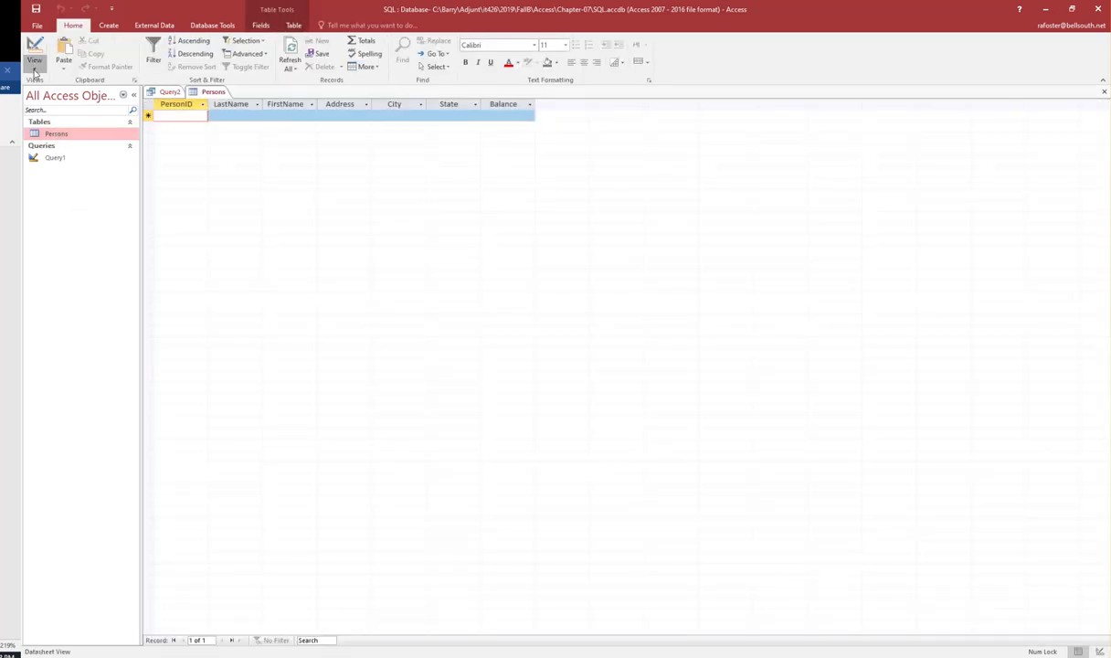
{"action": "left_click", "coordinate": [34, 51]}
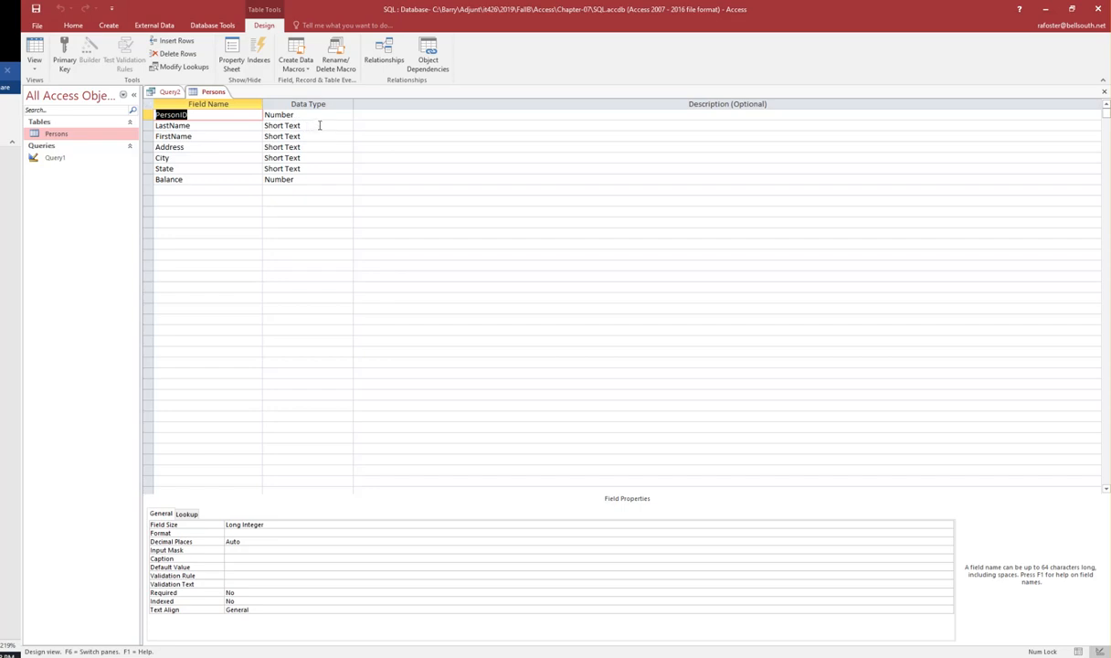
{"action": "mouse_move", "coordinate": [303, 201]}
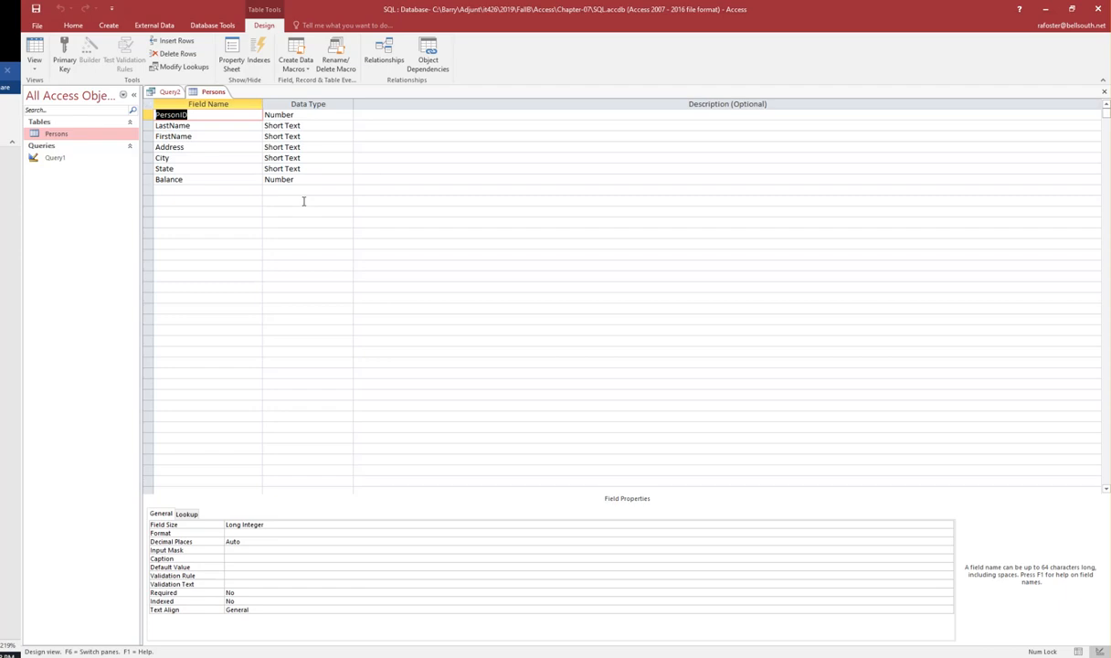
{"action": "mouse_move", "coordinate": [239, 469]}
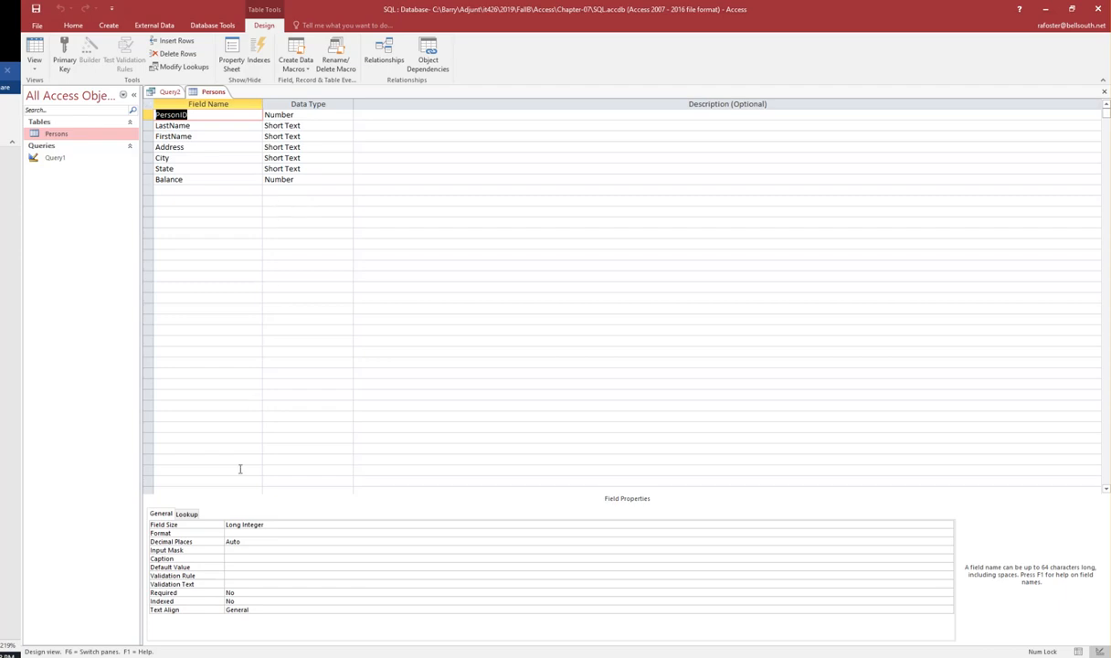
{"action": "mouse_move", "coordinate": [240, 492]}
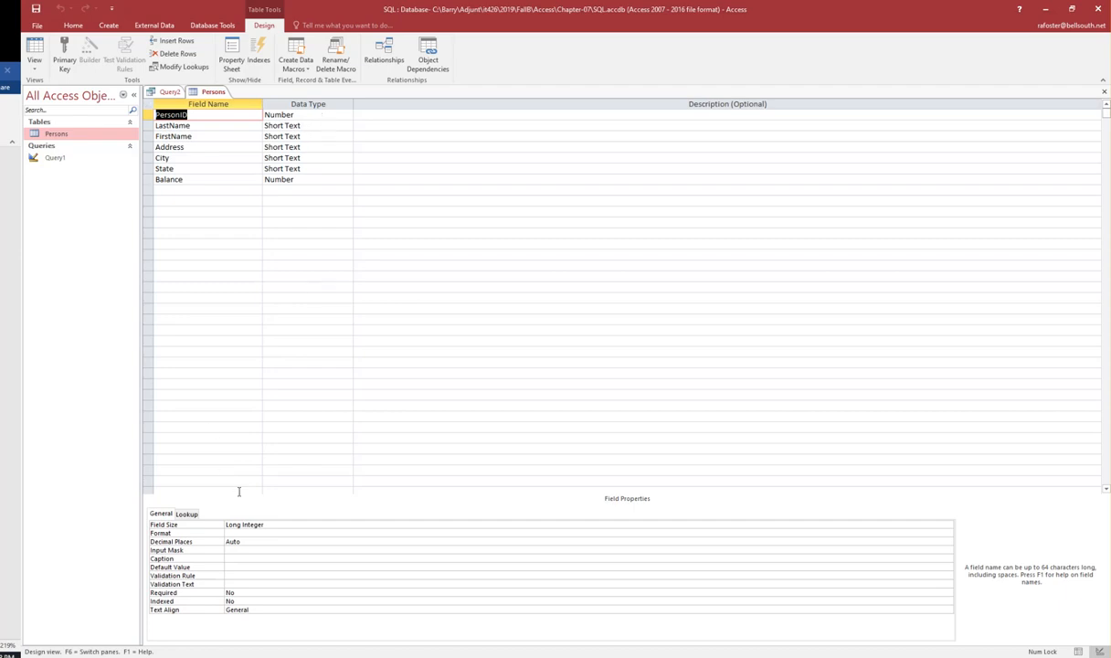
{"action": "mouse_move", "coordinate": [189, 309]}
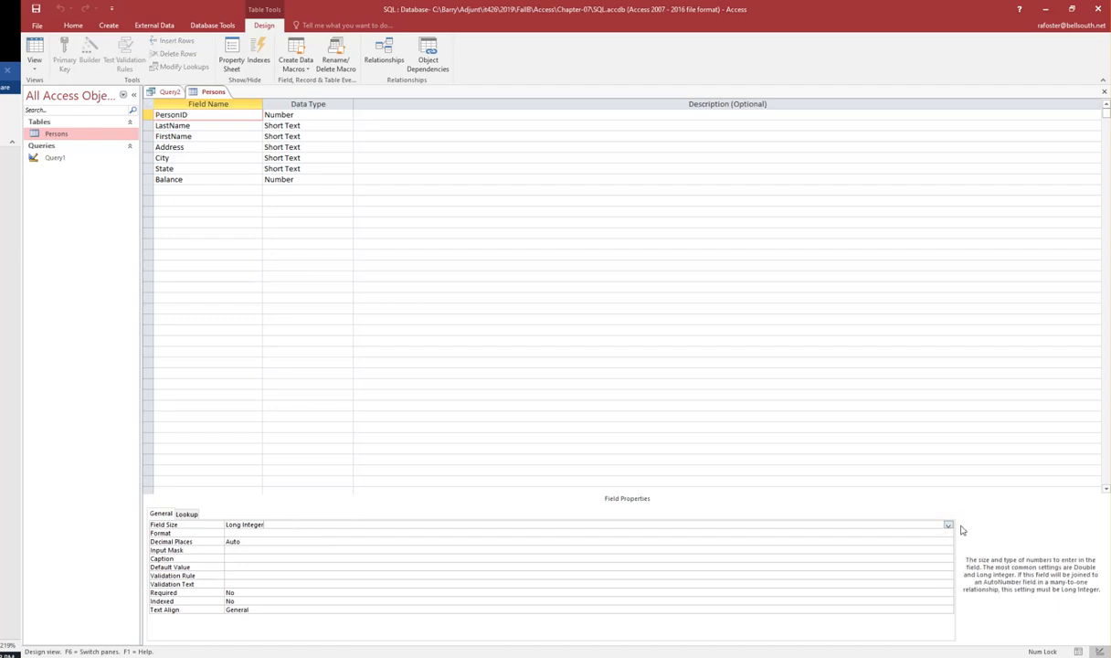
Set PersonID's Indexed property to Yes (Duplicates OK).
{"action": "left_click", "coordinate": [948, 525]}
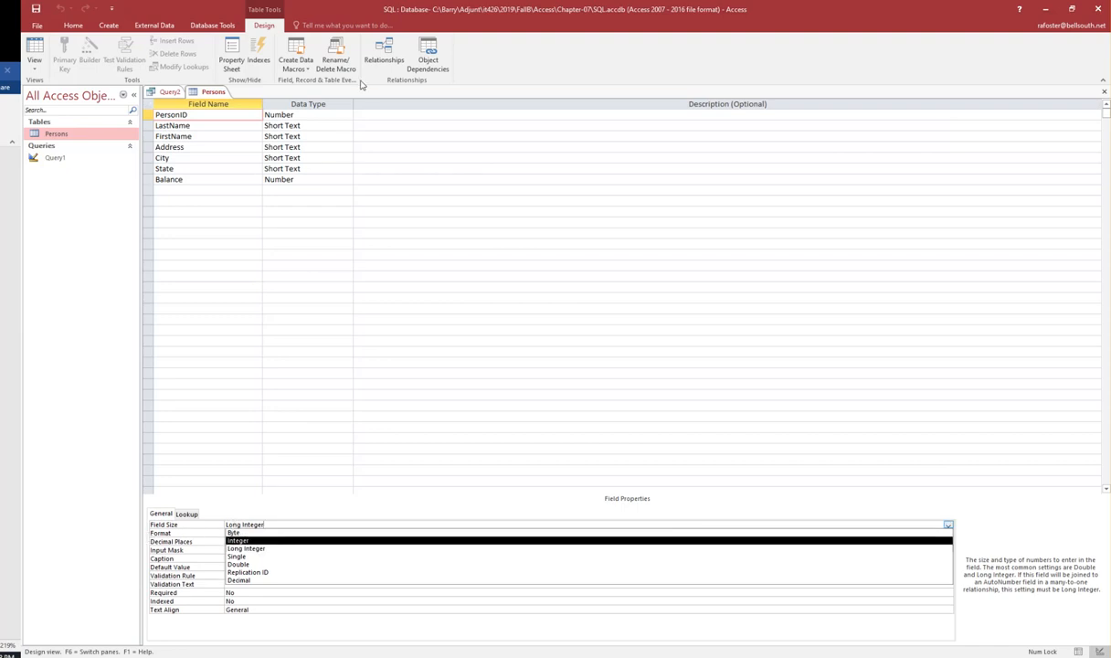
{"action": "mouse_move", "coordinate": [400, 203]}
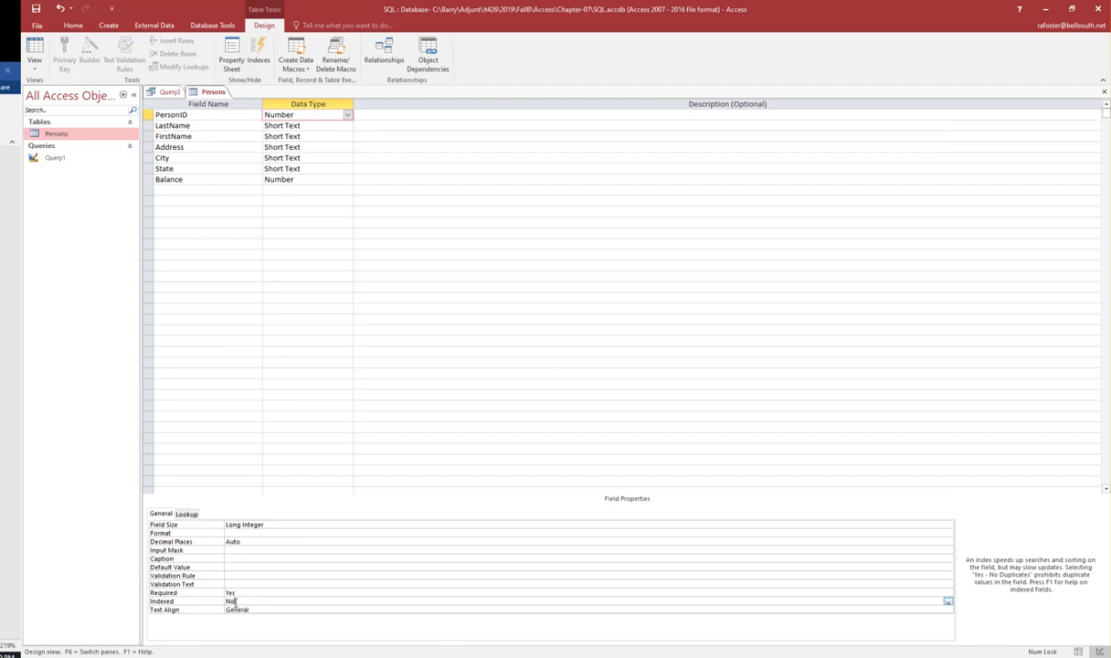
{"action": "left_click", "coordinate": [948, 602]}
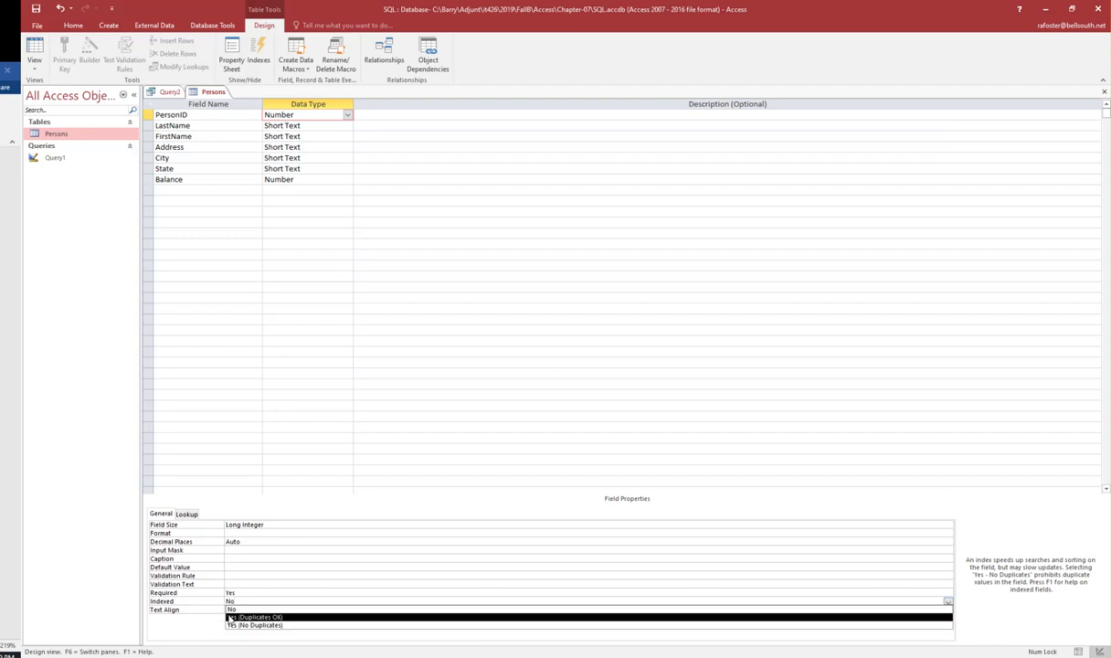
{"action": "left_click", "coordinate": [261, 617]}
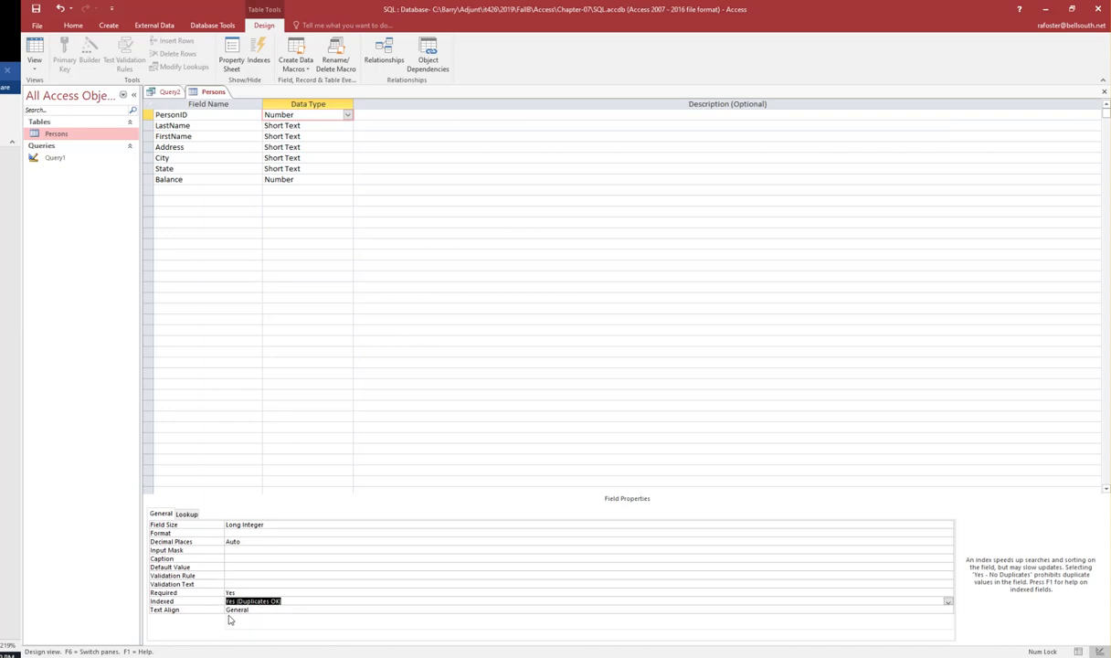
{"action": "mouse_move", "coordinate": [300, 500]}
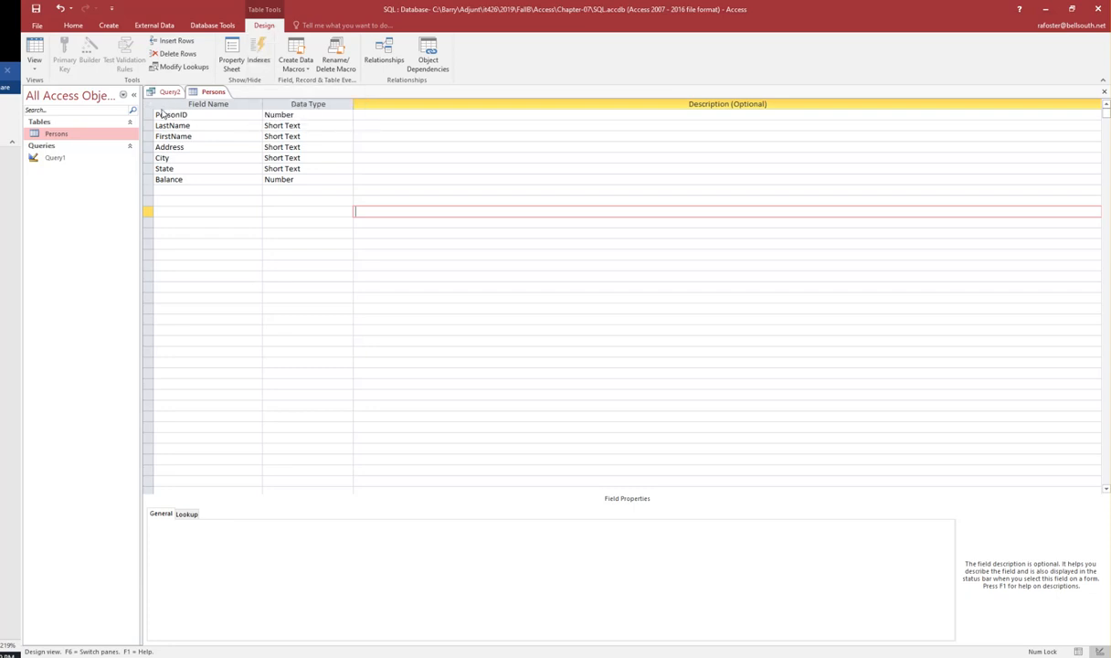
Select the PersonID row and set it as the primary key.
{"action": "left_click", "coordinate": [169, 114]}
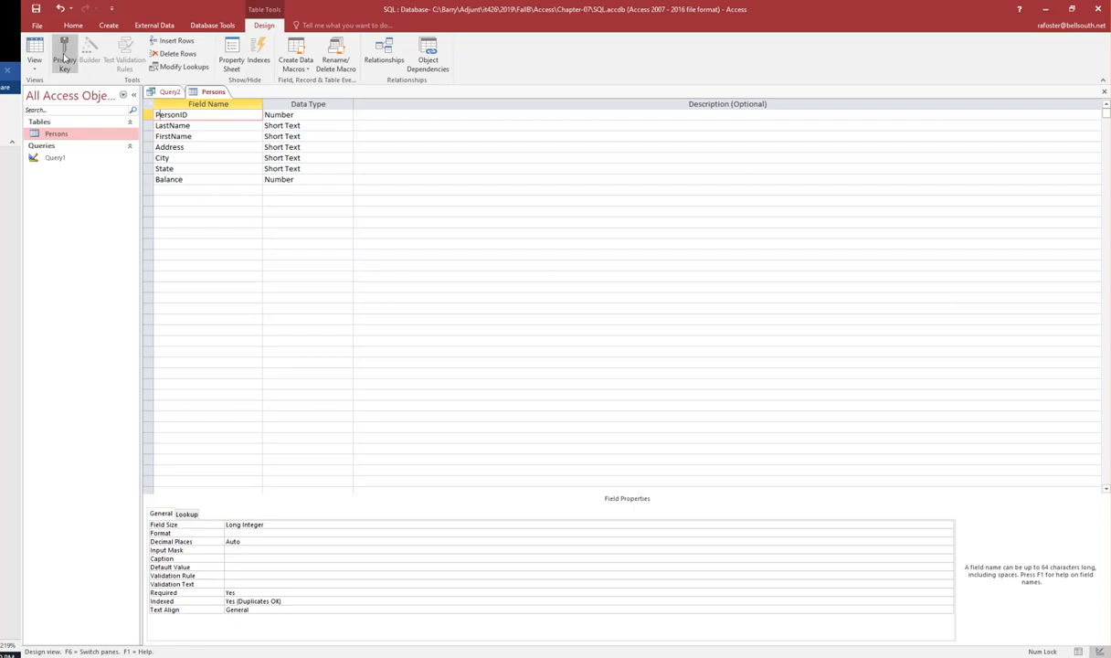
{"action": "mouse_move", "coordinate": [64, 57]}
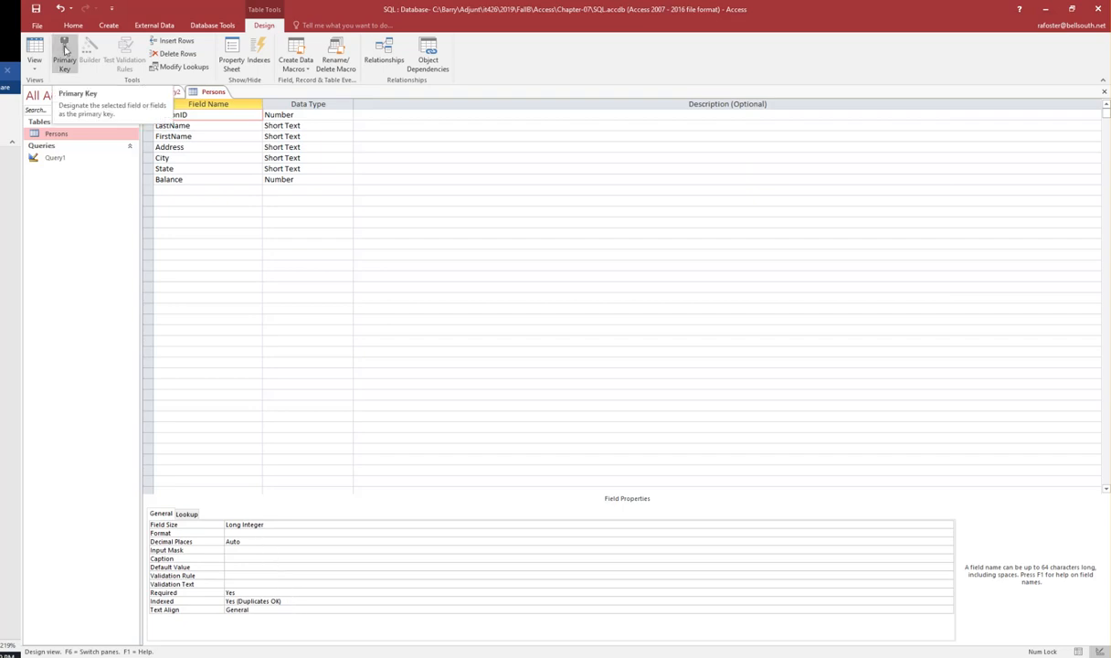
{"action": "left_click", "coordinate": [64, 55]}
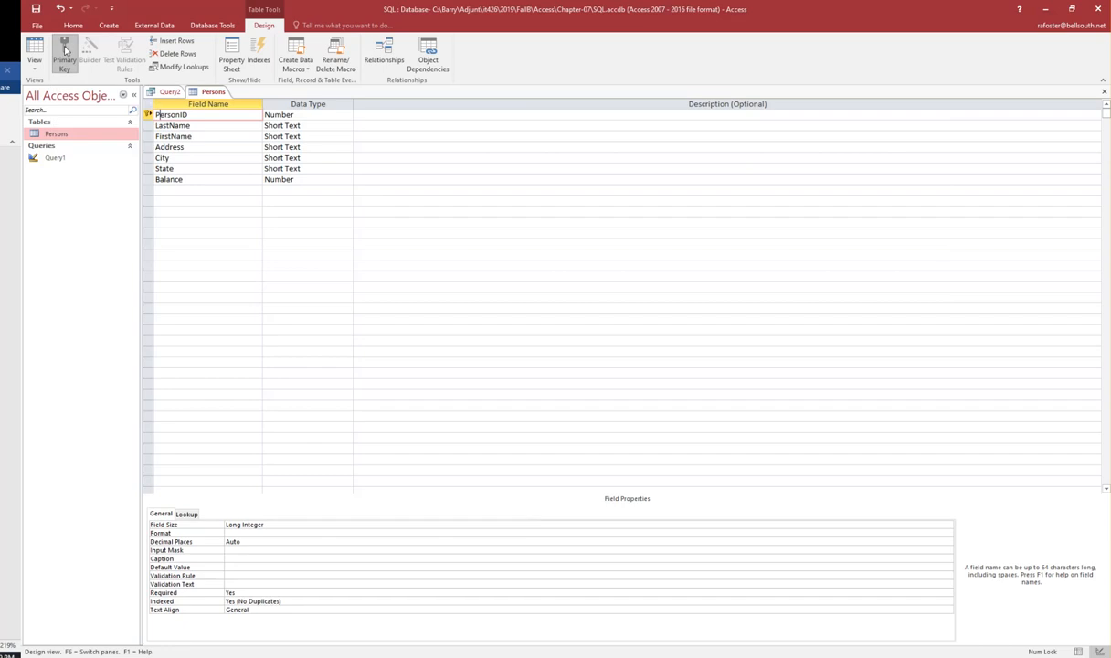
{"action": "mouse_move", "coordinate": [258, 586]}
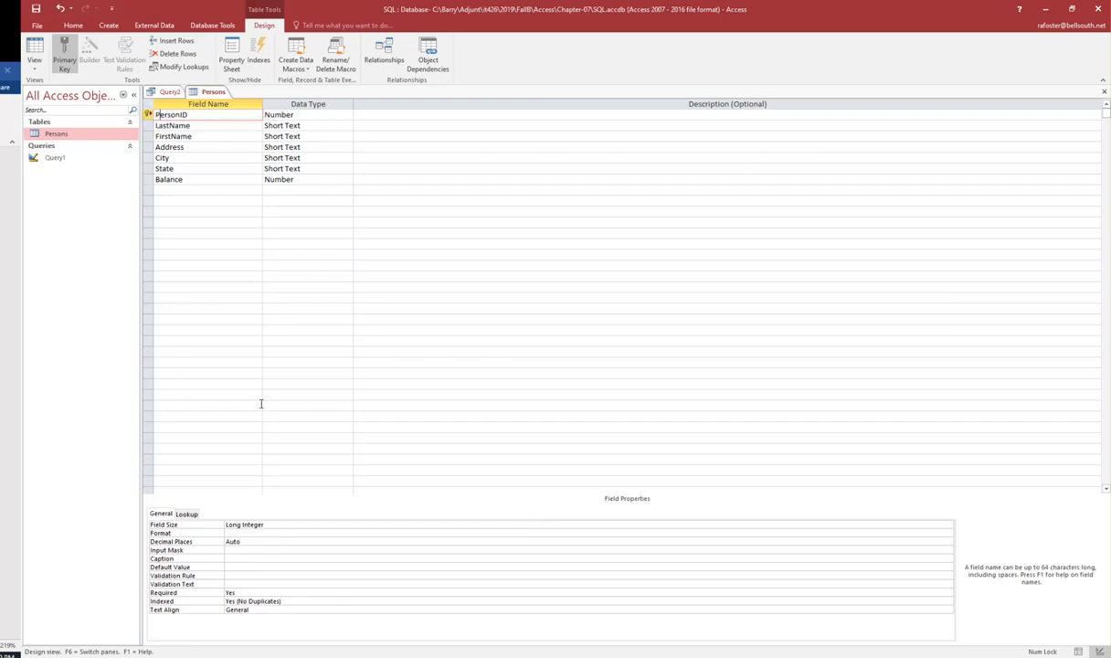
{"action": "mouse_move", "coordinate": [190, 500]}
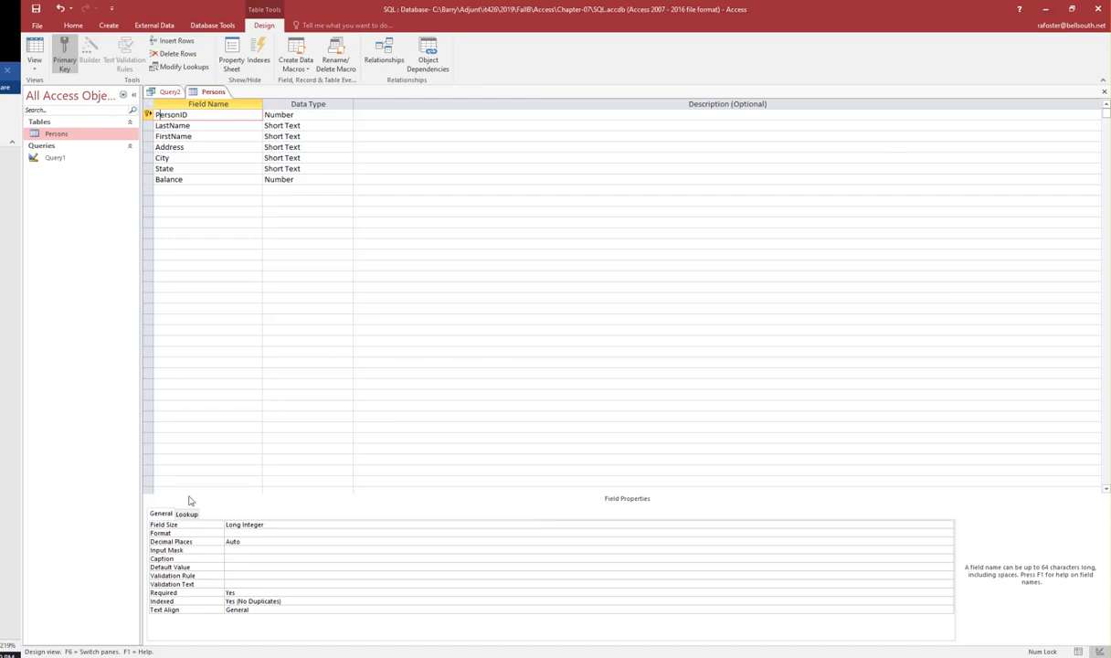
{"action": "mouse_move", "coordinate": [272, 522]}
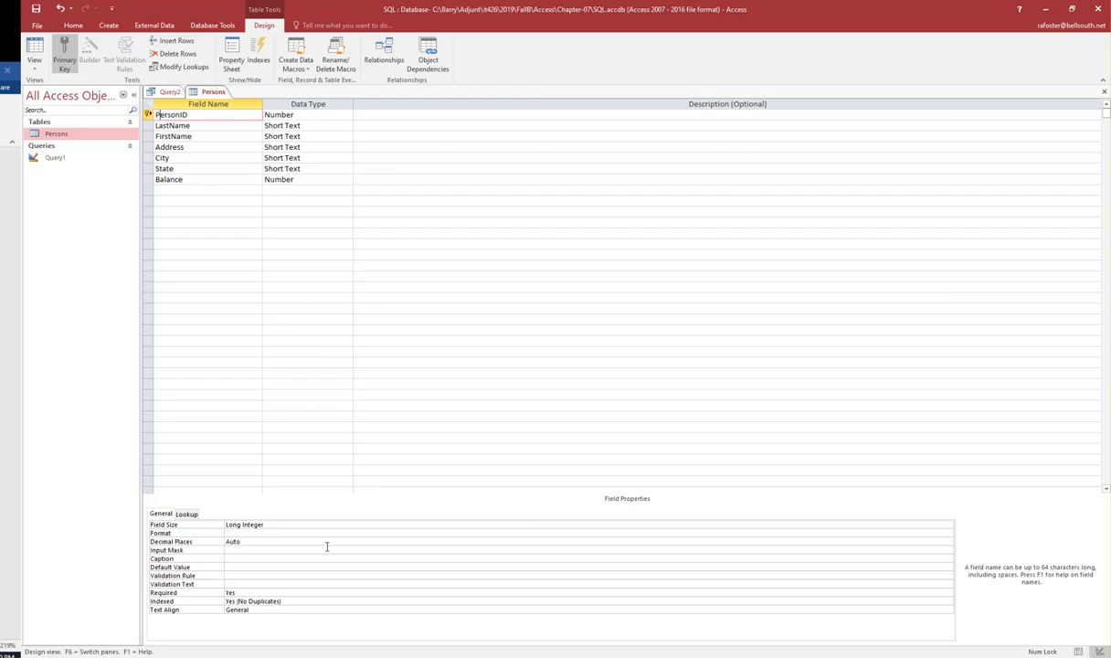
{"action": "mouse_move", "coordinate": [327, 546]}
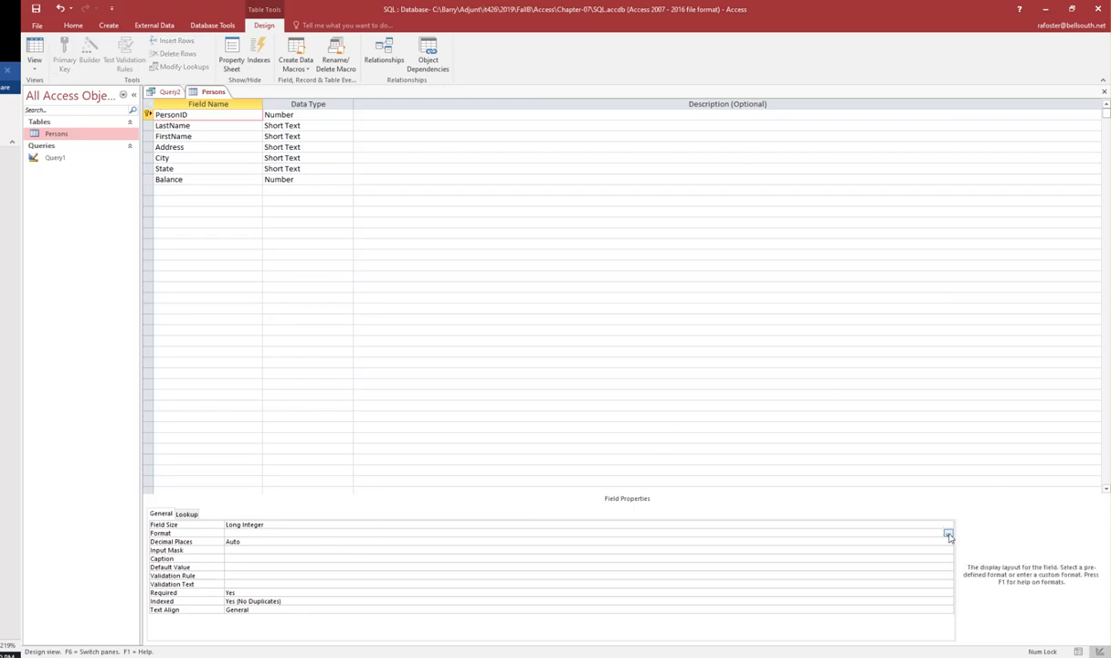
Change PersonID's Decimal Places property from Auto to 0.
{"action": "left_click", "coordinate": [948, 533]}
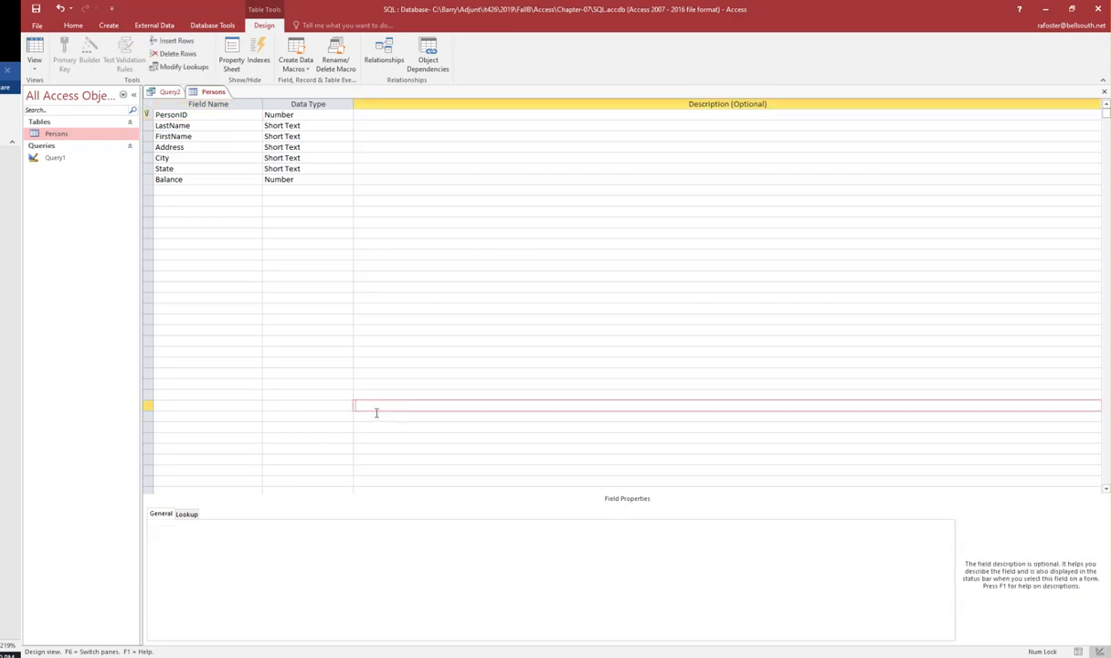
{"action": "left_click", "coordinate": [171, 114]}
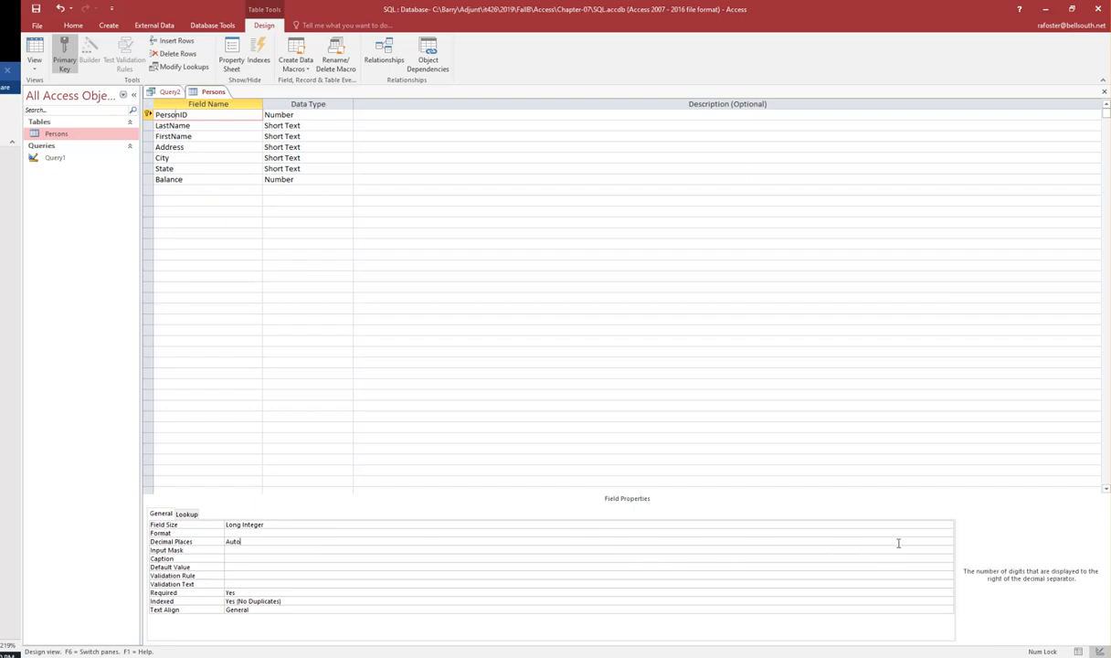
{"action": "left_click", "coordinate": [949, 541]}
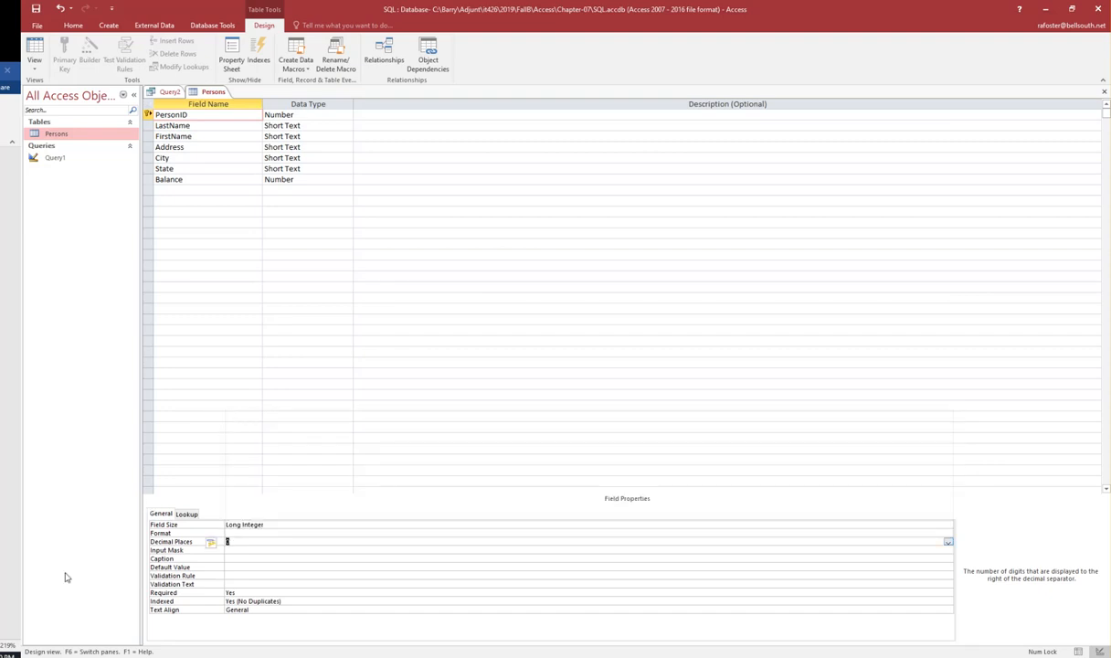
{"action": "mouse_move", "coordinate": [235, 559]}
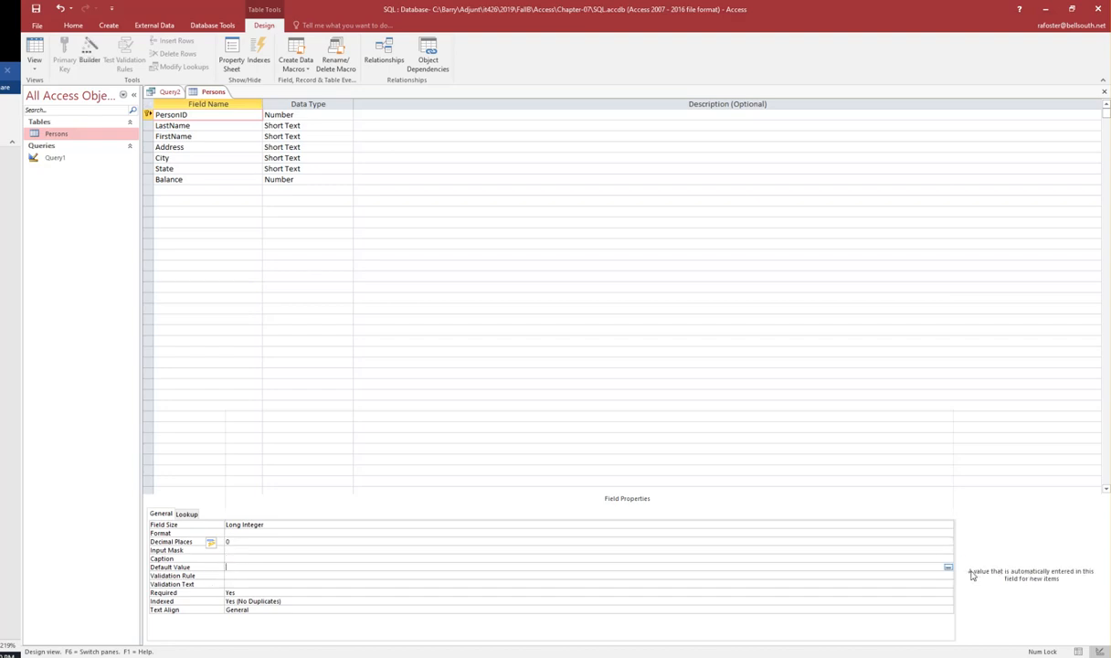
{"action": "left_click", "coordinate": [948, 568]}
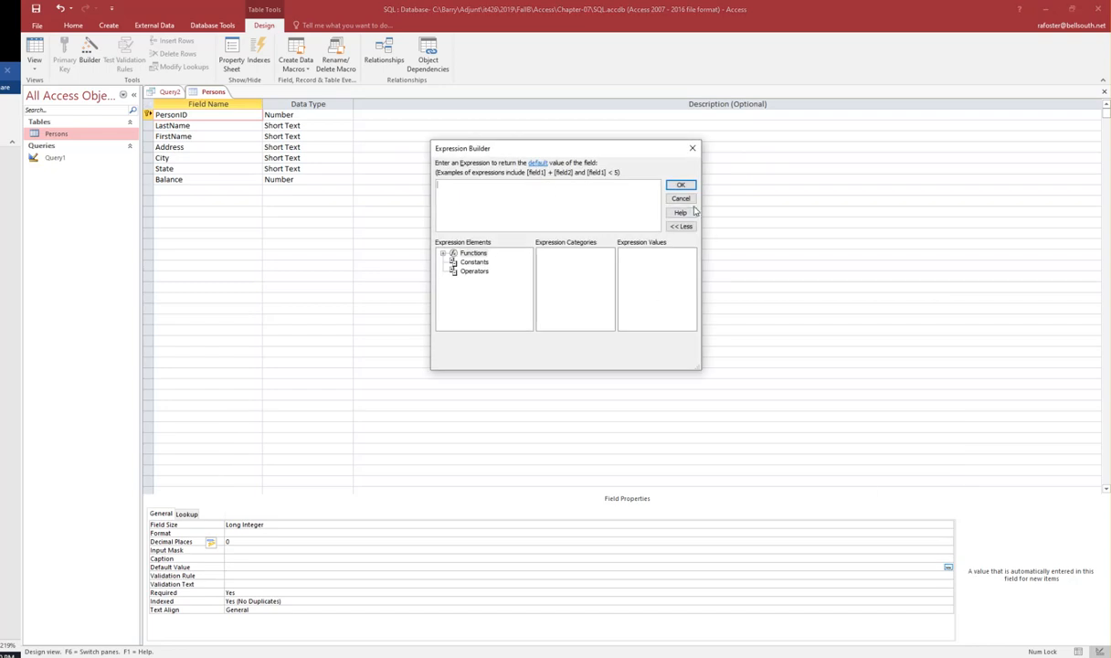
{"action": "left_click", "coordinate": [681, 185]}
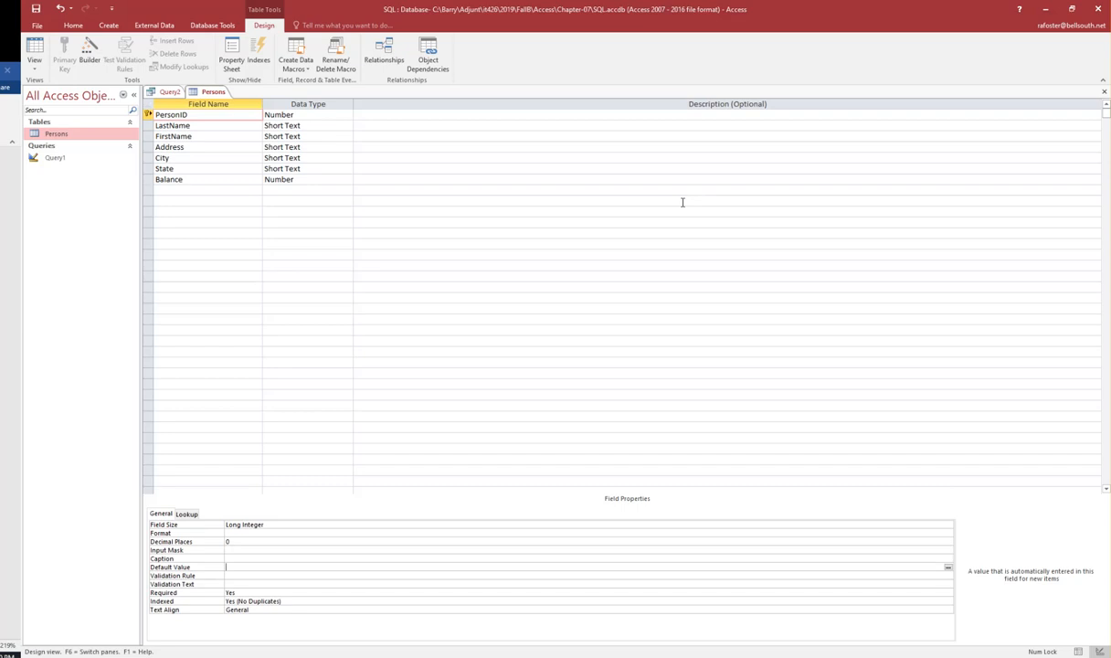
{"action": "mouse_move", "coordinate": [440, 109]}
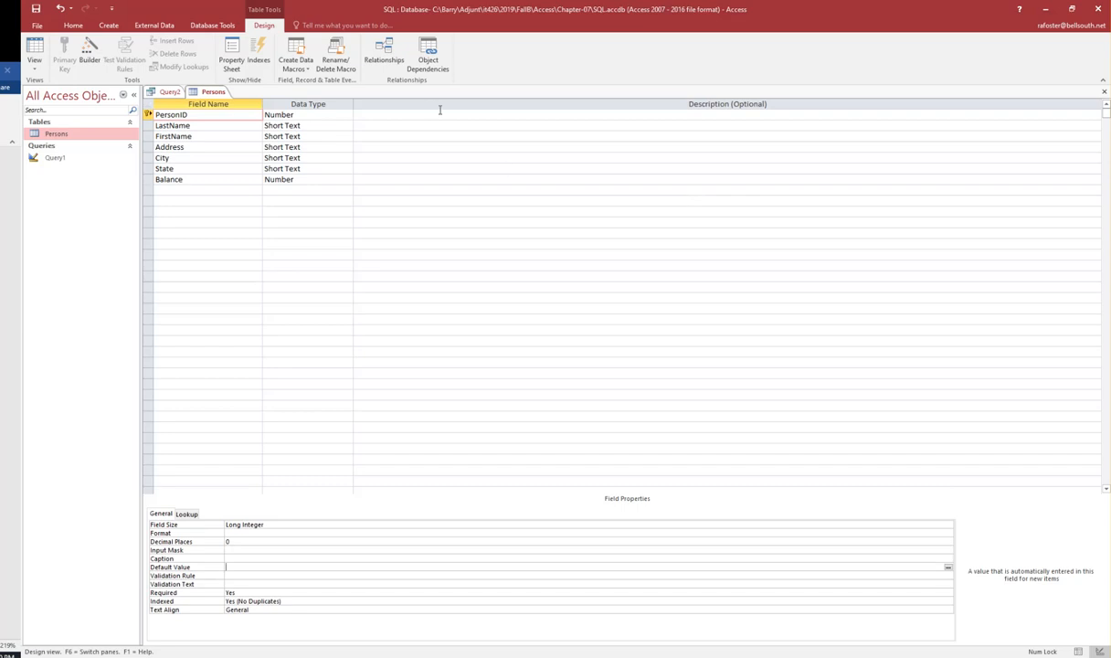
{"action": "mouse_move", "coordinate": [334, 125]}
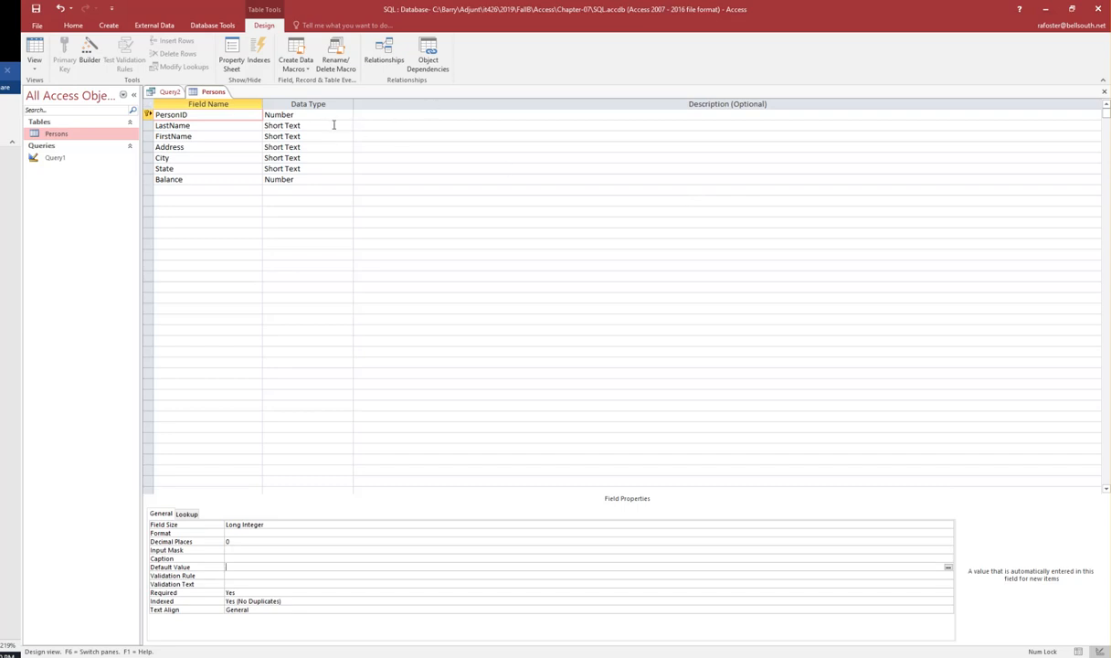
Set PersonID's data type to AutoNumber.
{"action": "left_click", "coordinate": [307, 115]}
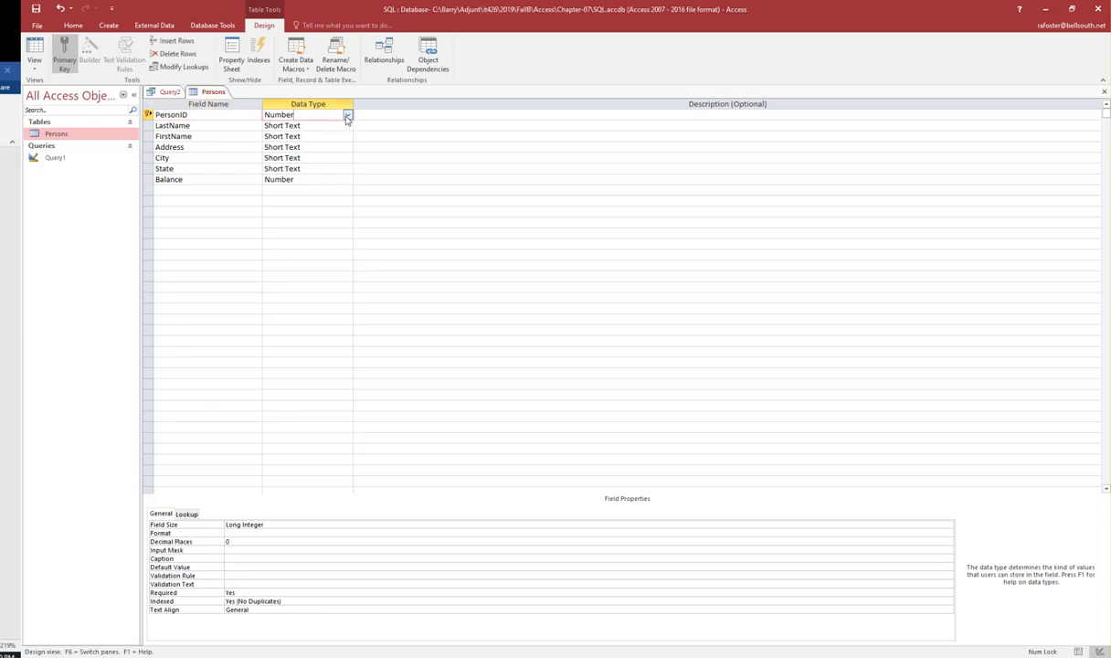
{"action": "left_click", "coordinate": [346, 114]}
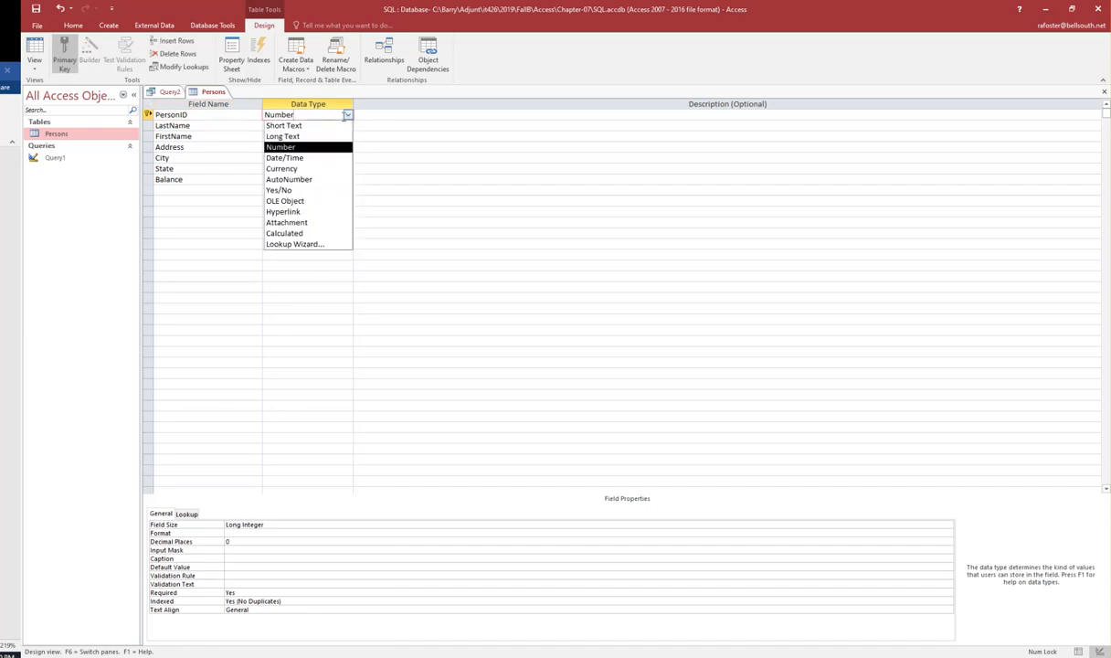
{"action": "mouse_move", "coordinate": [284, 157]}
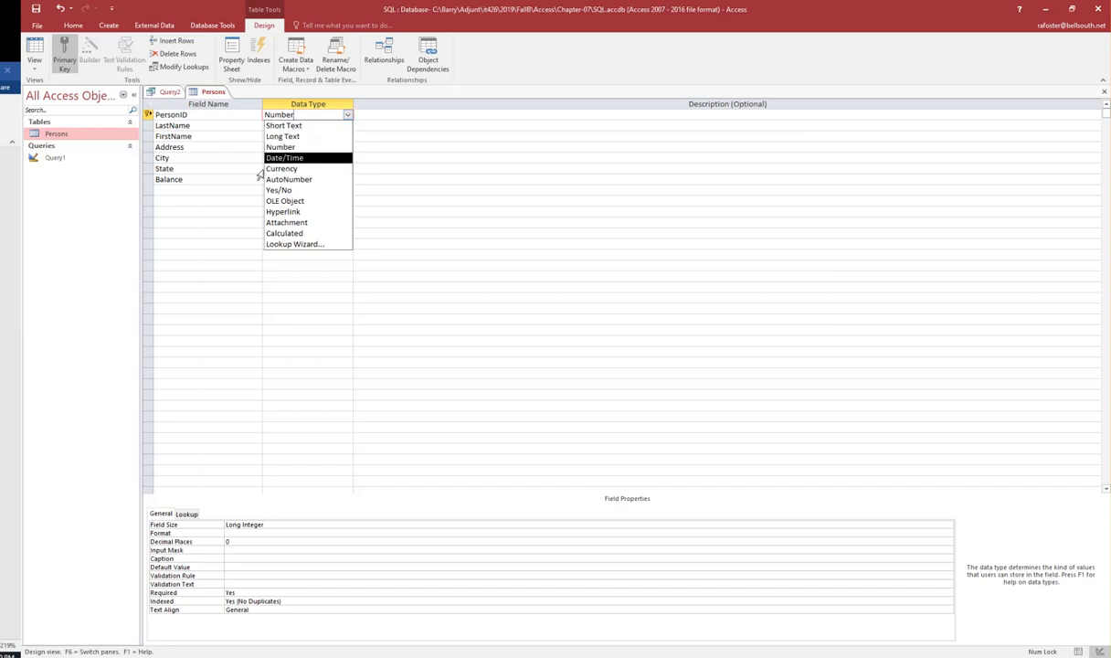
{"action": "mouse_move", "coordinate": [289, 179]}
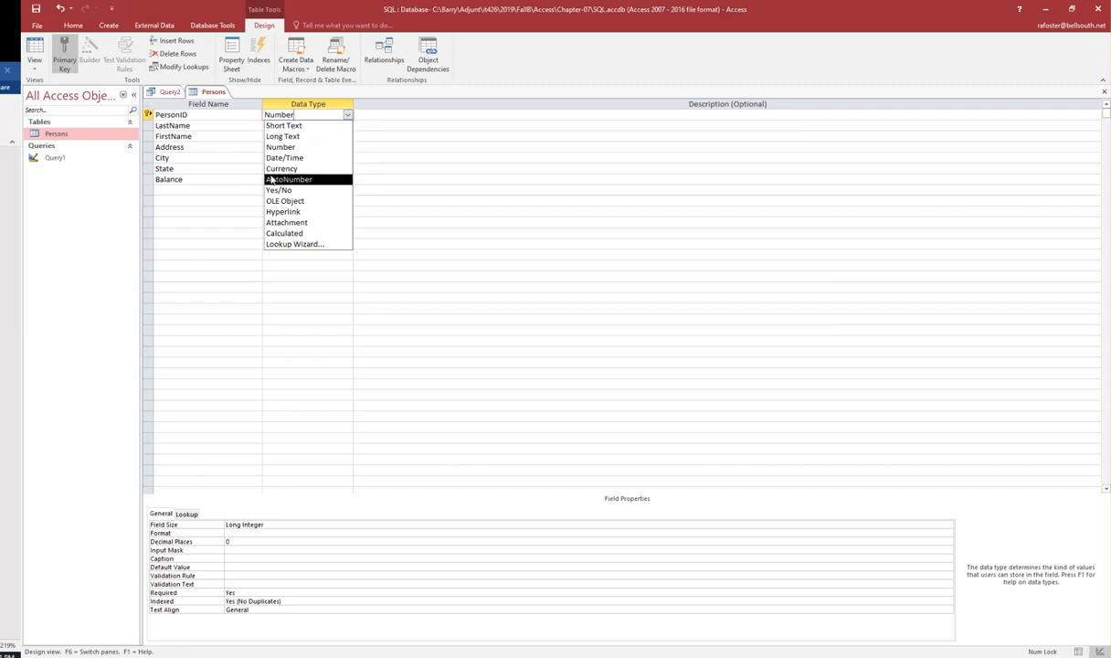
{"action": "left_click", "coordinate": [289, 179]}
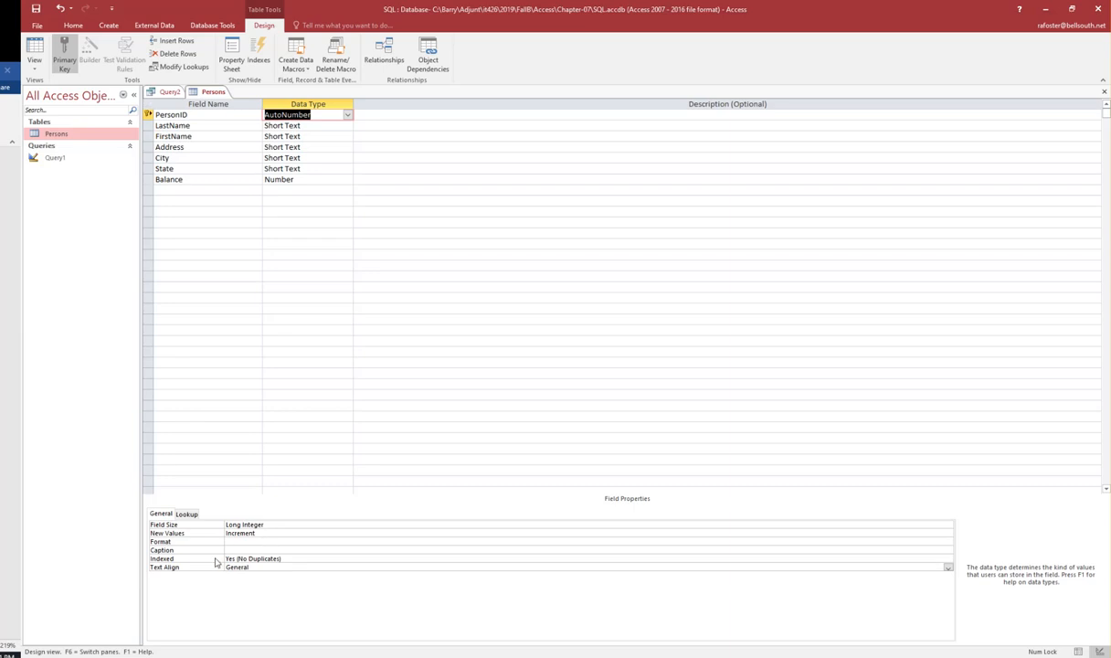
{"action": "mouse_move", "coordinate": [265, 577]}
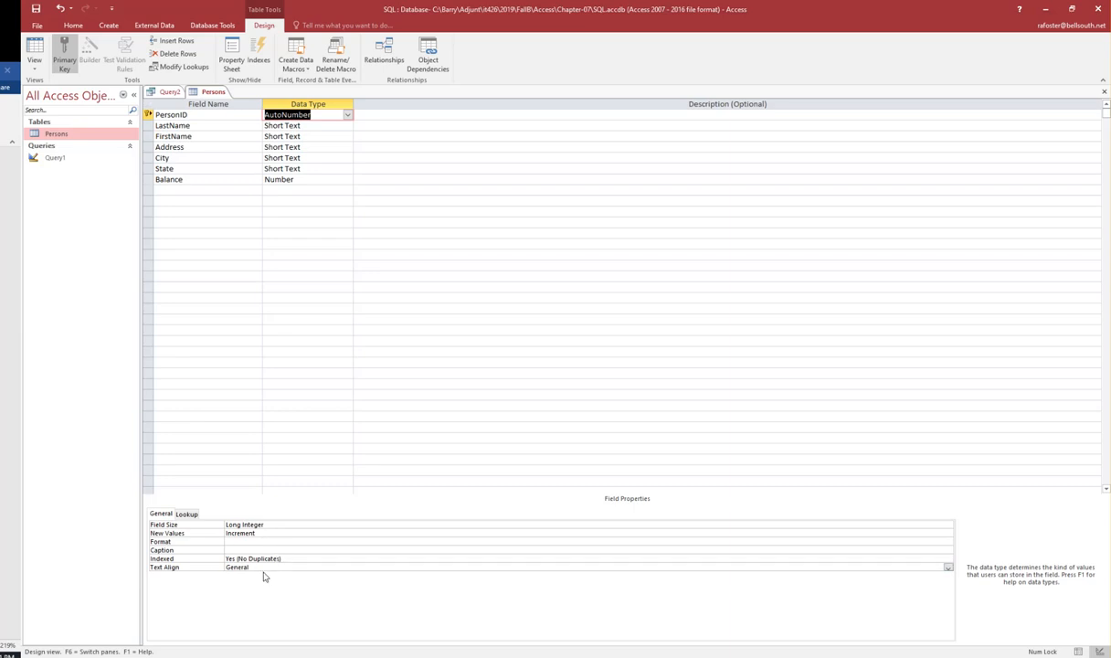